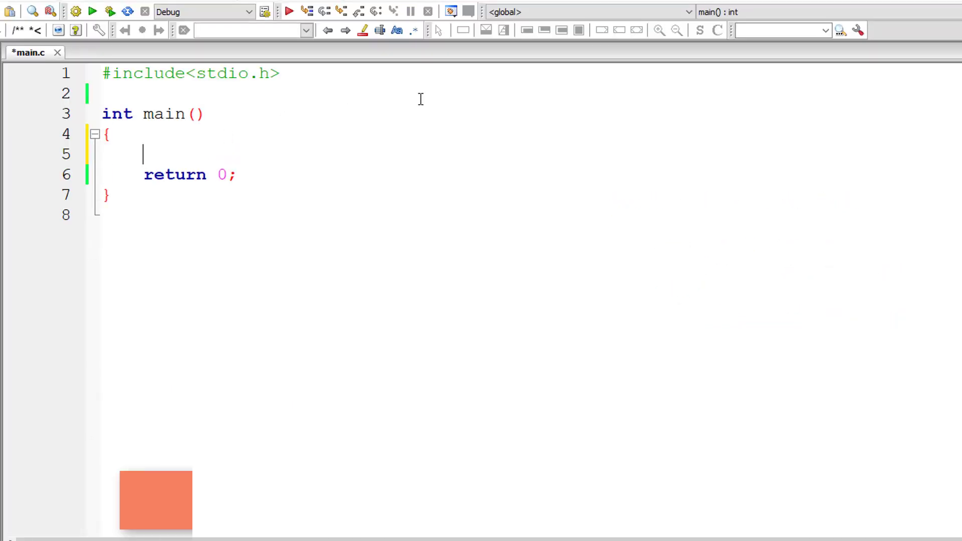
# Declare int a[], even[], odd[], i, k1, k2; in main and leave room under the include
pyautogui.write('int a')
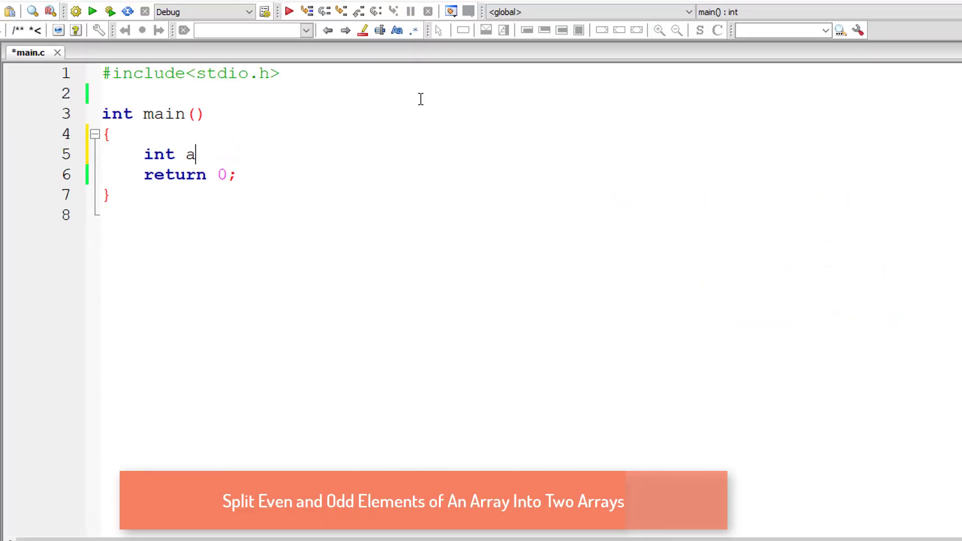
pyautogui.write('[],')
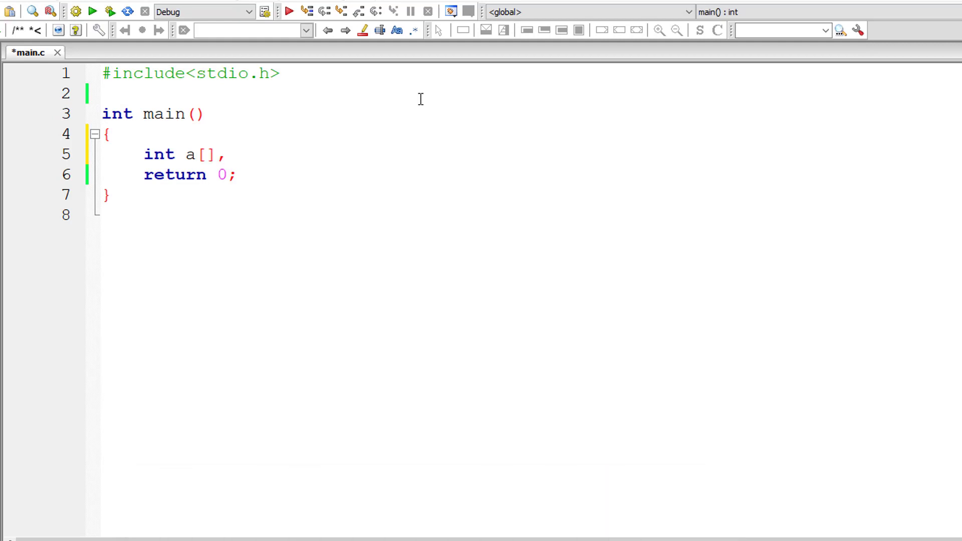
pyautogui.write('even')
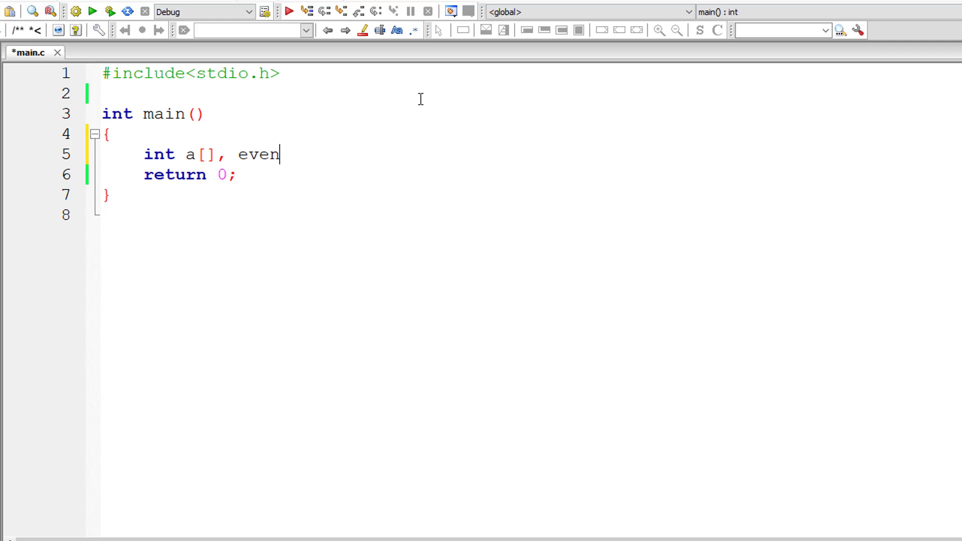
pyautogui.write('[], o')
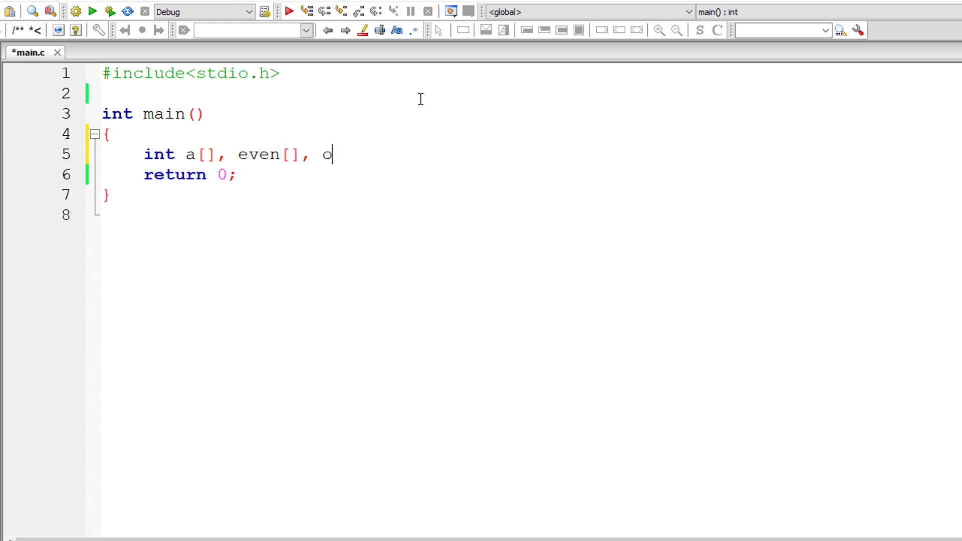
pyautogui.write('dd[], i')
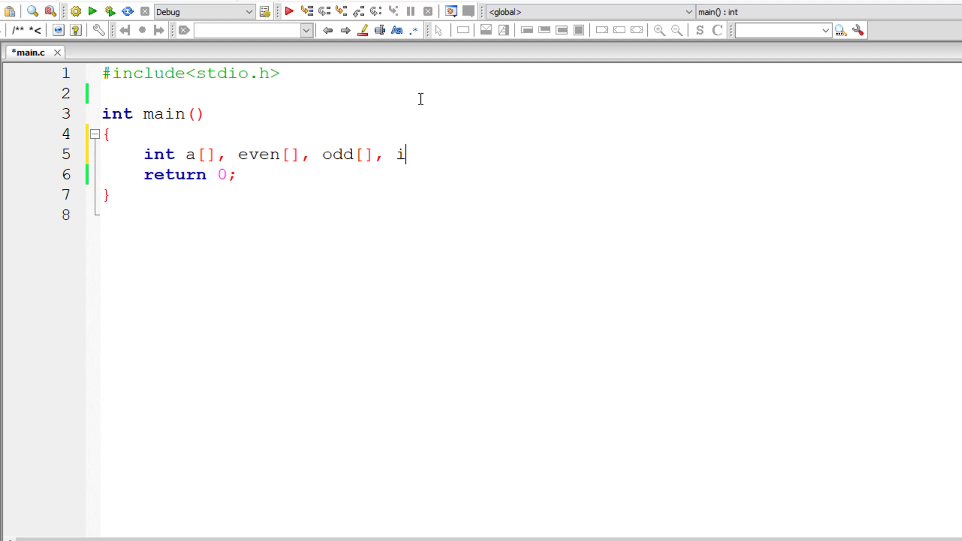
pyautogui.write(', k1')
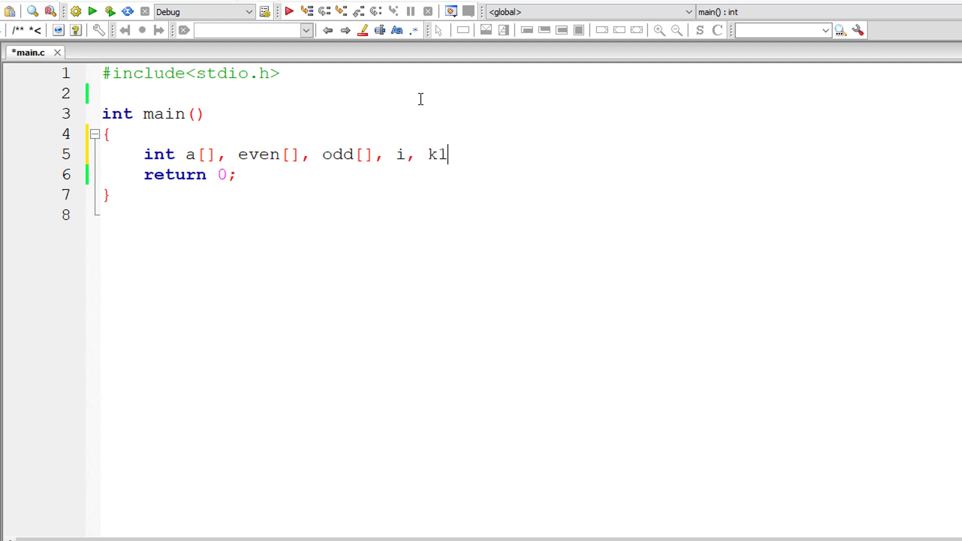
pyautogui.write(', k2;')
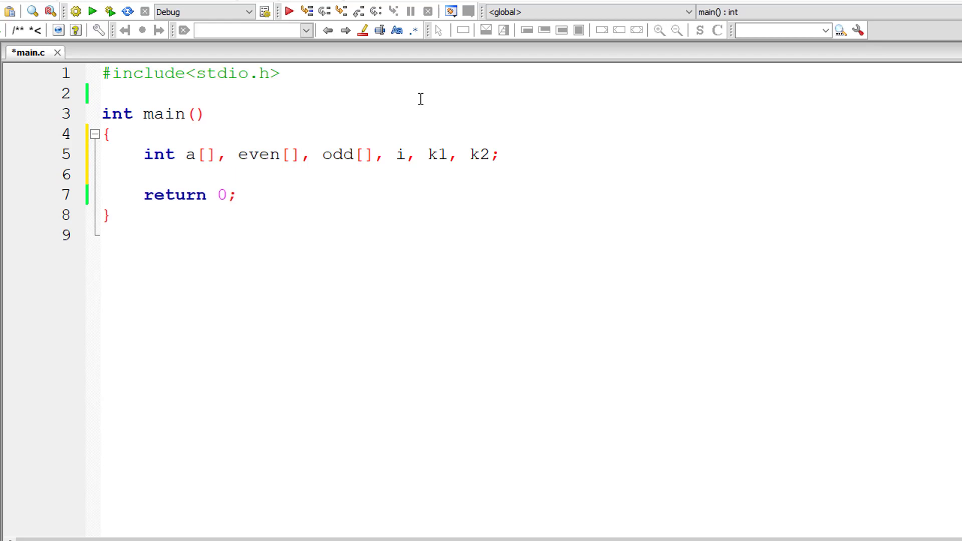
pyautogui.press('Return')
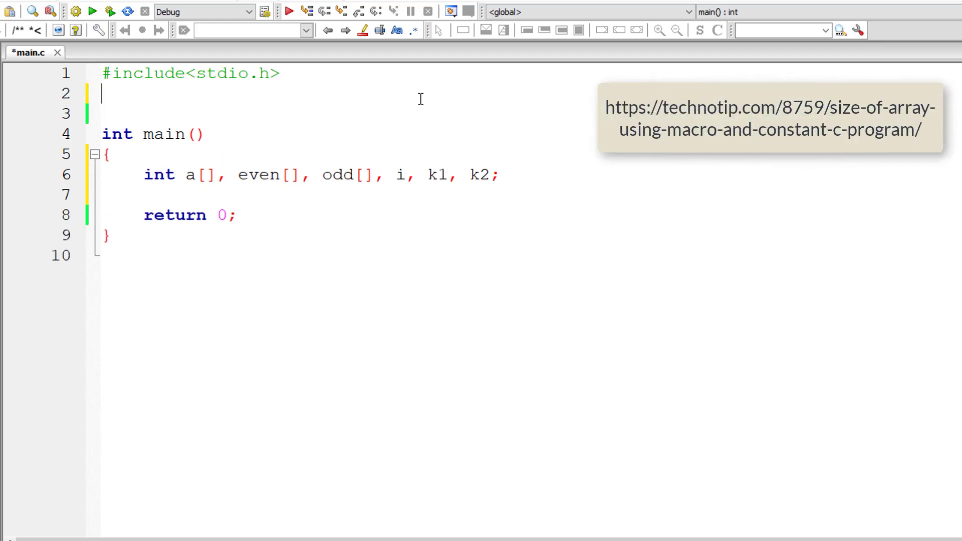
# Add #define N 10 and use N as the size of arrays a, even and odd
pyautogui.write('#define')
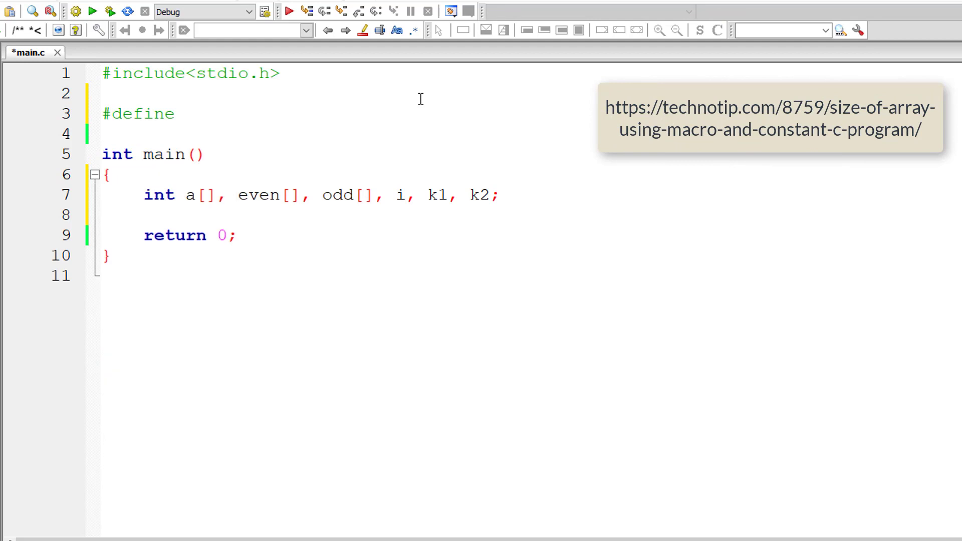
pyautogui.write('N 10')
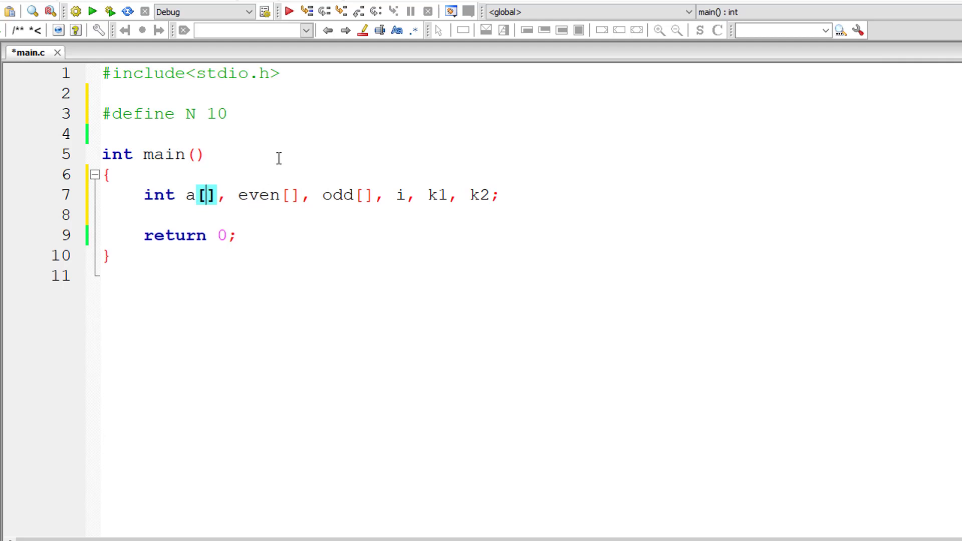
pyautogui.write('N')
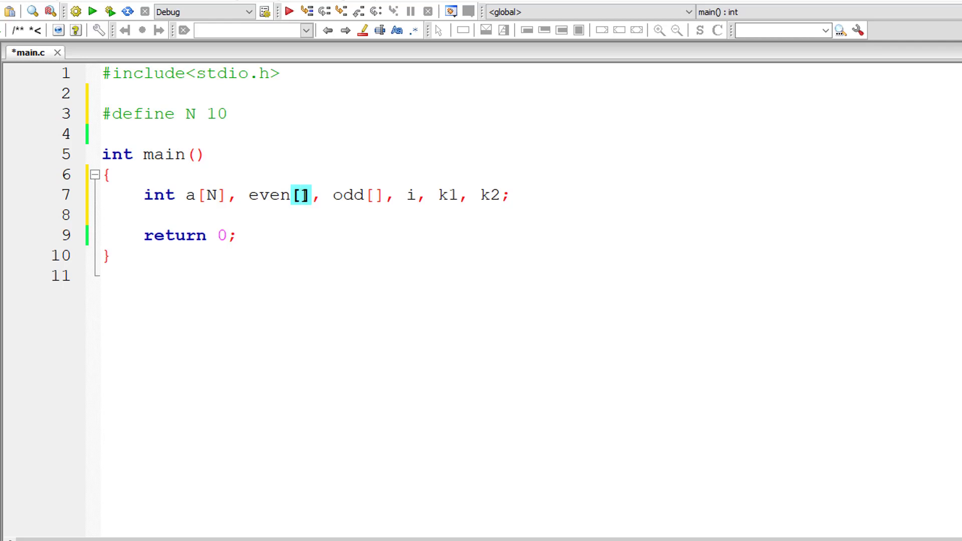
pyautogui.write('N')
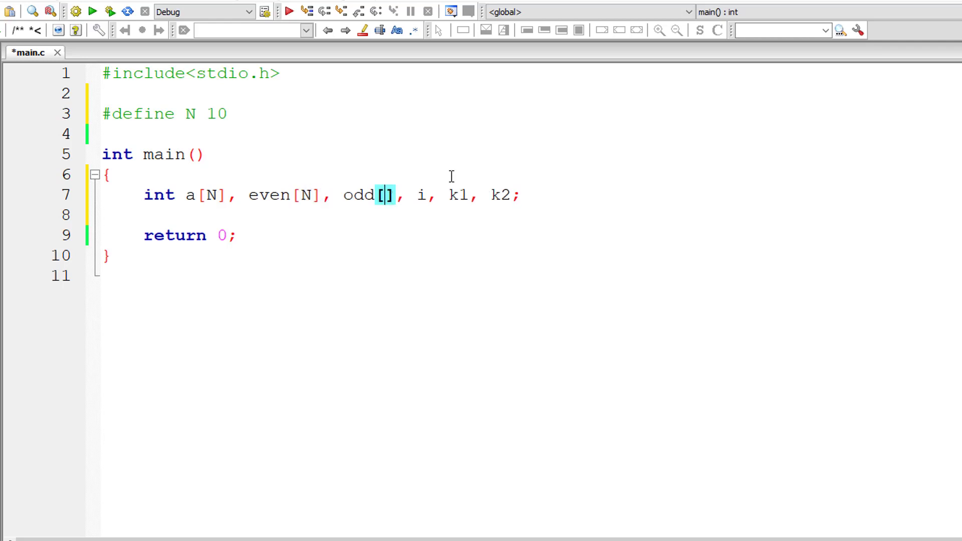
pyautogui.write('N')
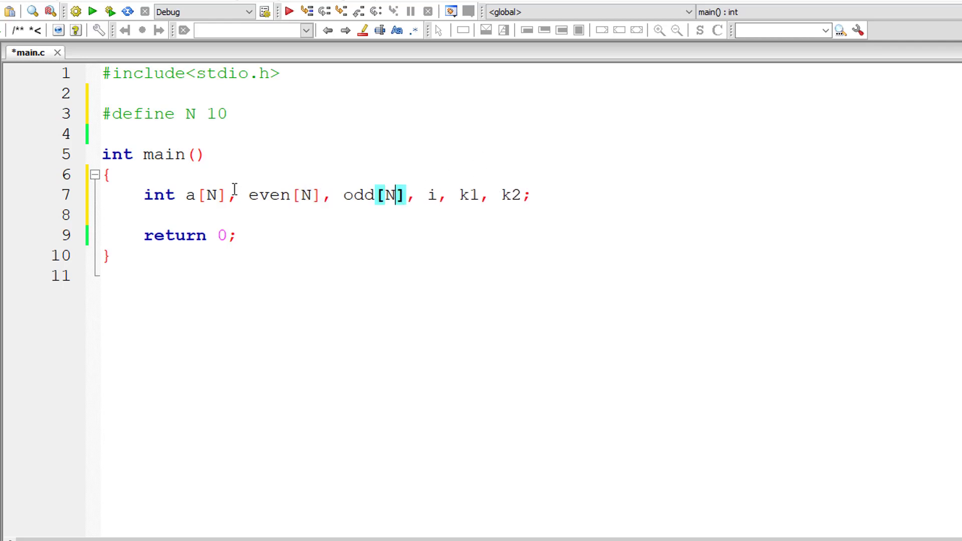
pyautogui.moveTo(248, 195); pyautogui.dragTo(409, 195)
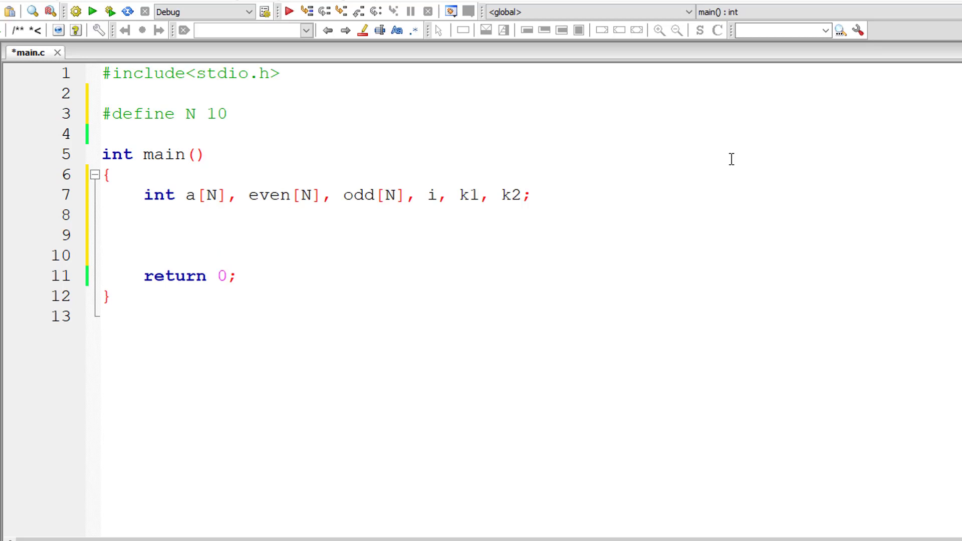
# Write printf("Enter %d integer numbers\n", N); as the input prompt
pyautogui.write('printf(')
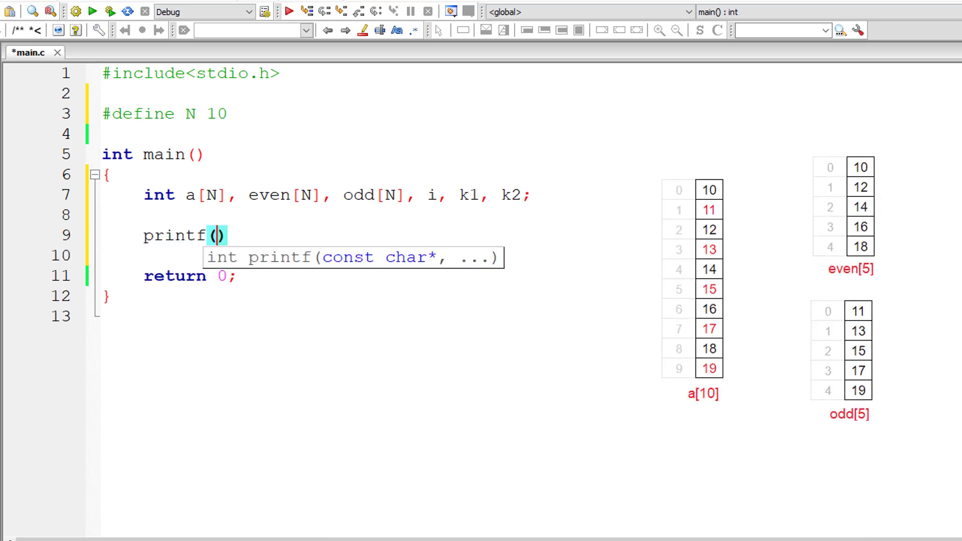
pyautogui.write('""')
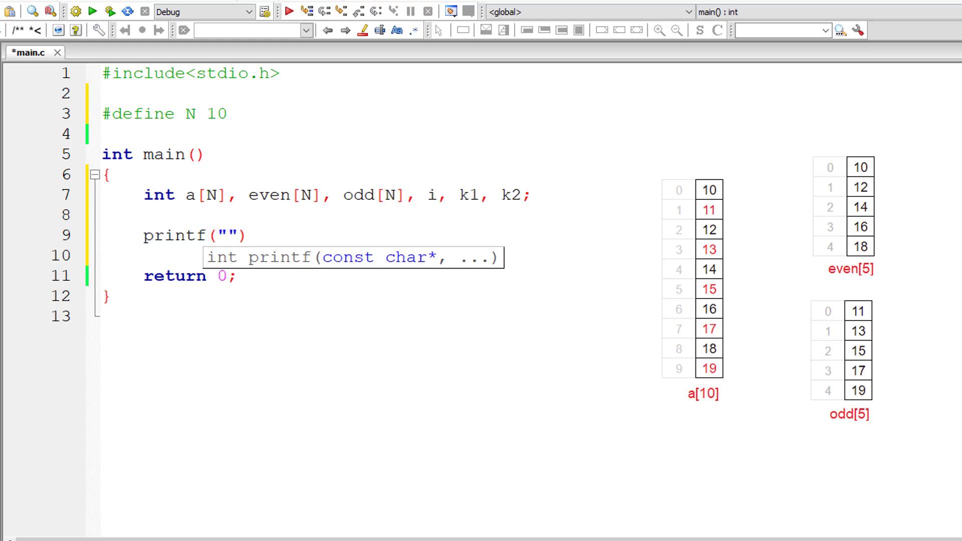
pyautogui.write('Enter %d')
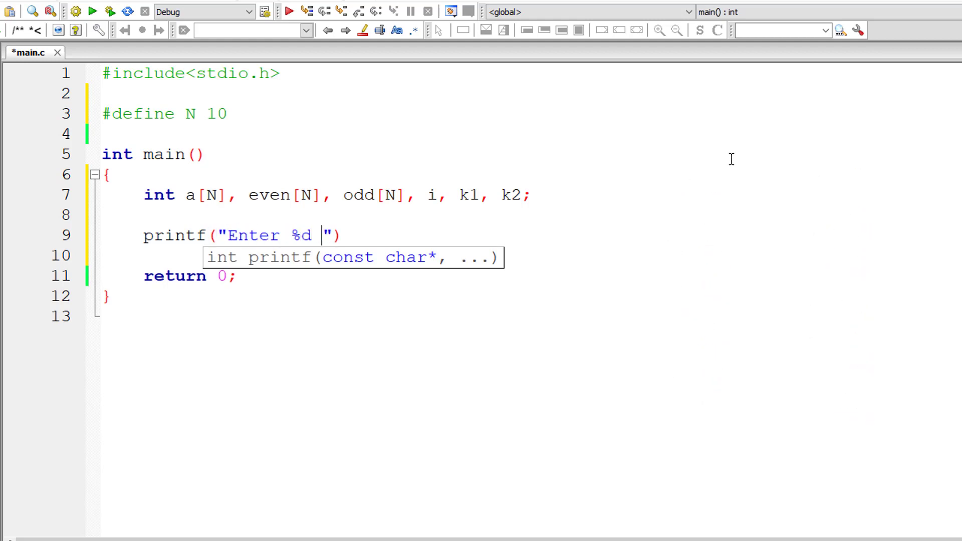
pyautogui.write('integer num')
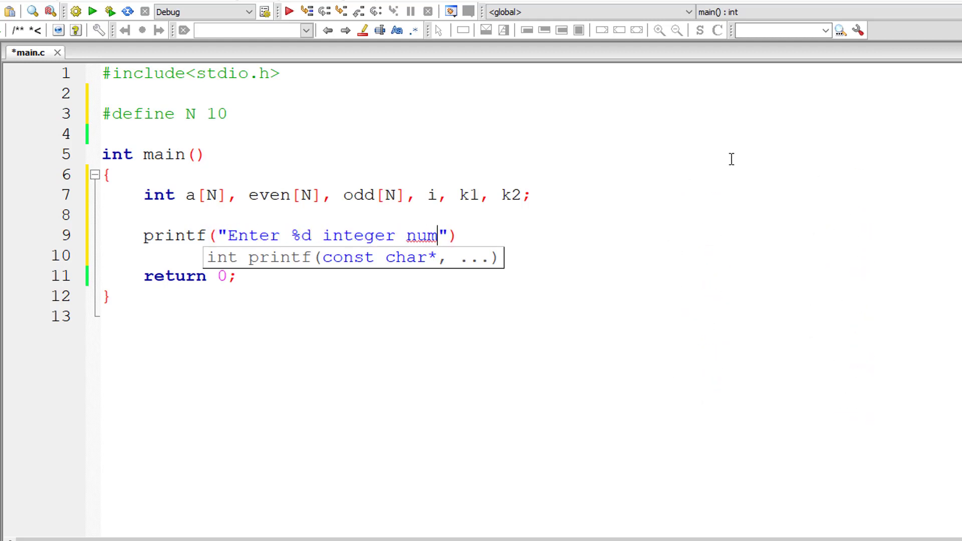
pyautogui.write('bers\\n')
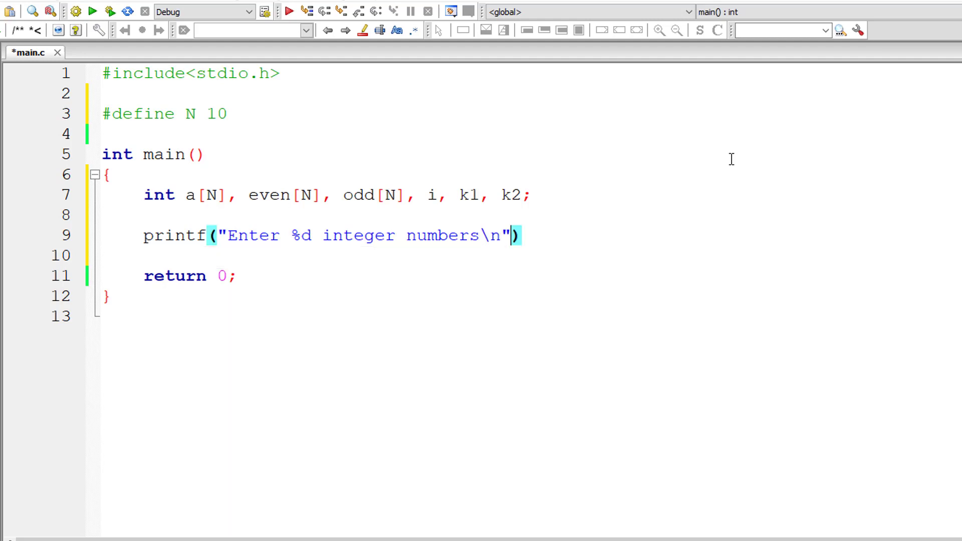
pyautogui.write(', N);')
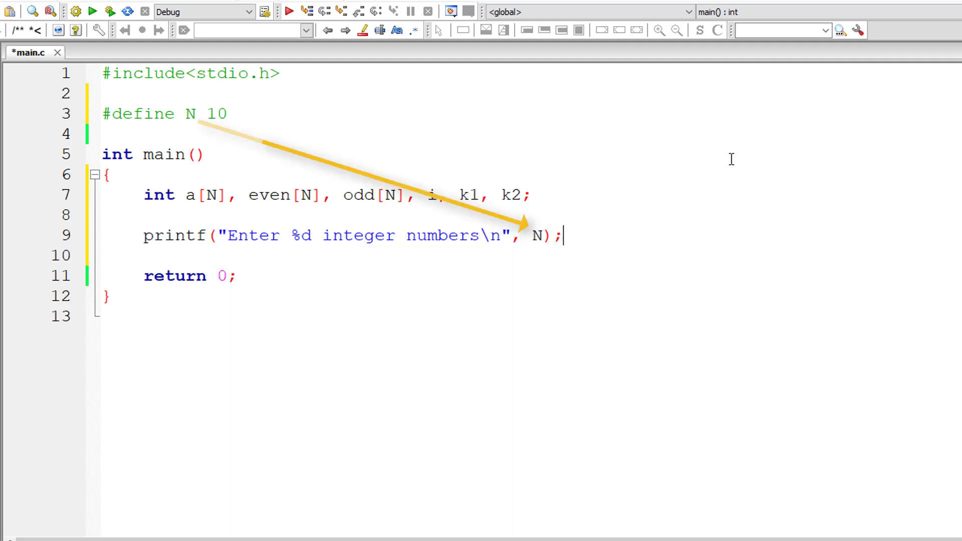
# Write a for loop from 0 to N reading each value with scanf("%d", &a[i]);
pyautogui.write('for(')
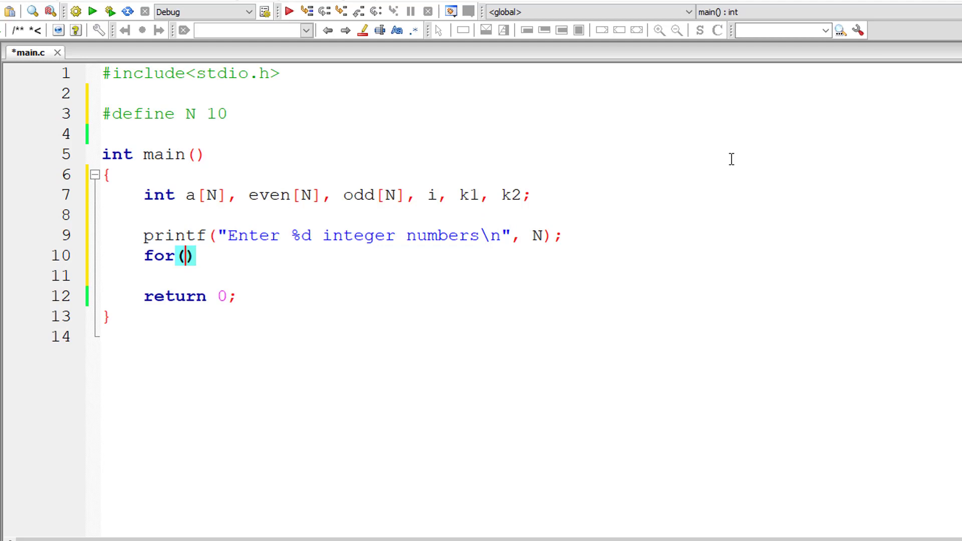
pyautogui.write('i = 0')
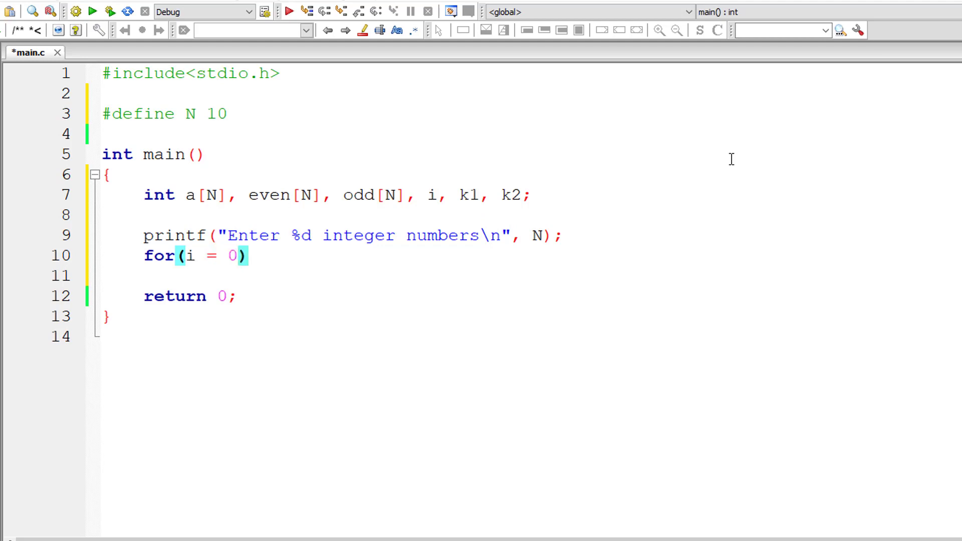
pyautogui.write('; i < N; i++')
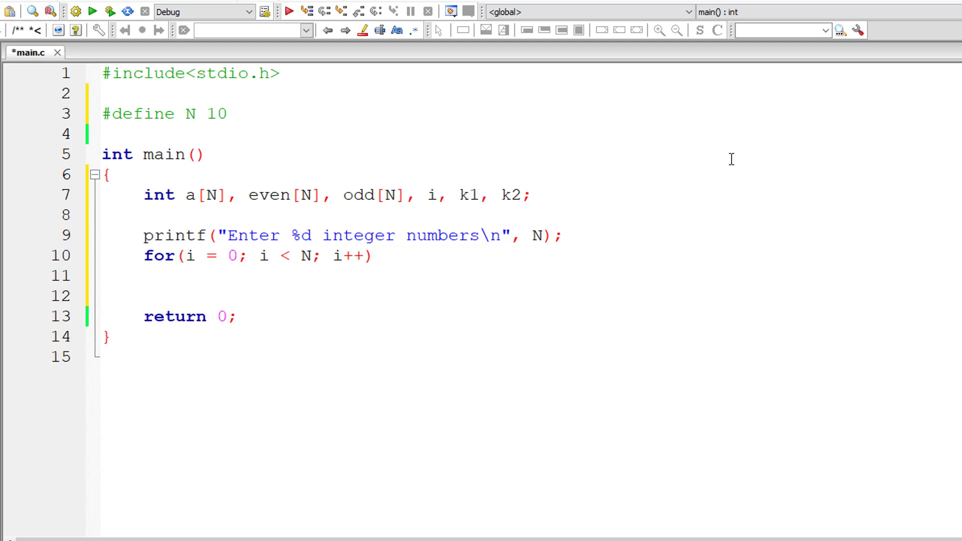
pyautogui.write('scanf()')
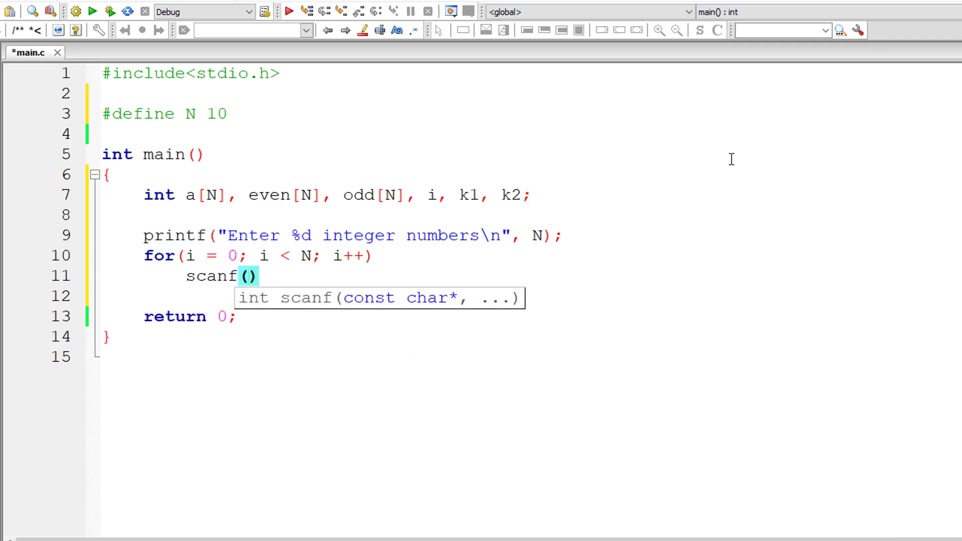
pyautogui.write('"%d",')
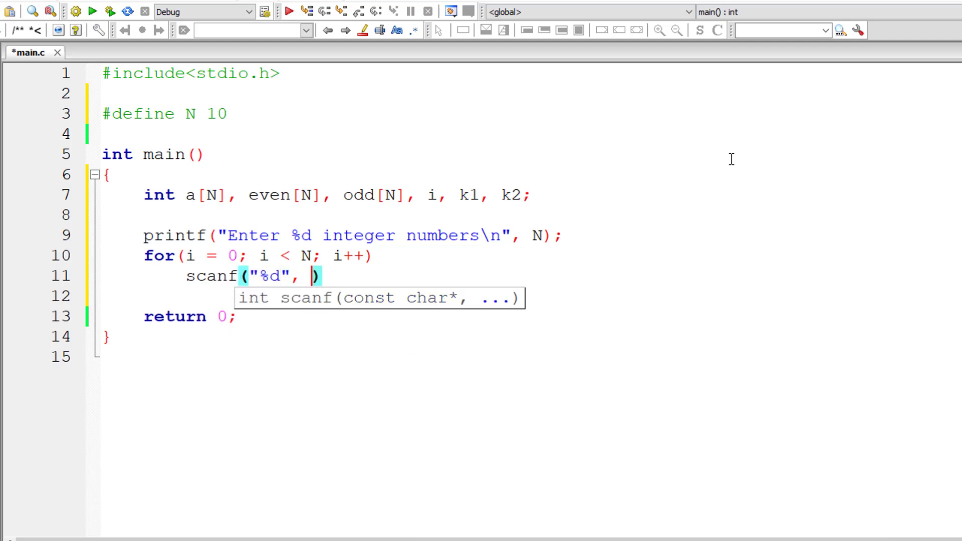
pyautogui.write('&a[]')
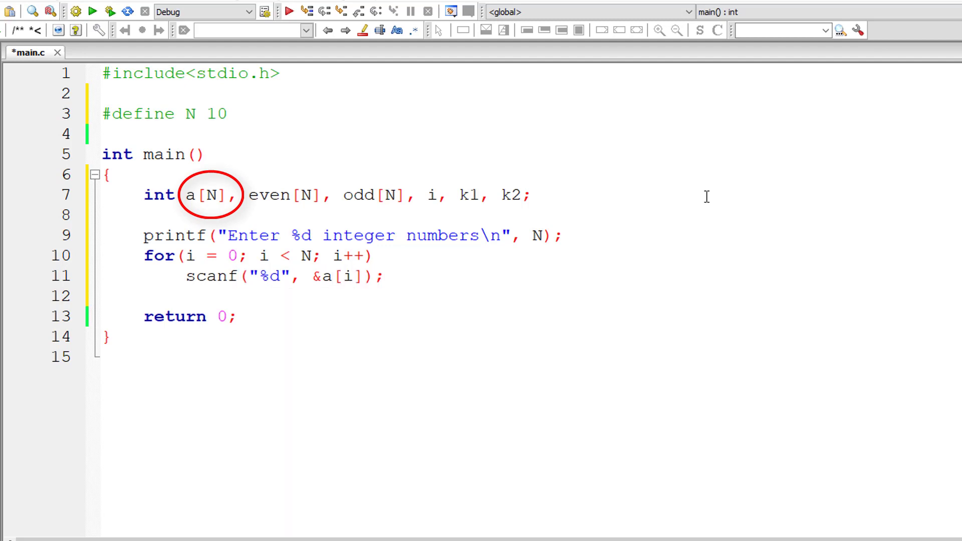
# Start a second for loop over N with the condition if(a[i] % 2 == 0)
pyautogui.moveTo(143, 256); pyautogui.dragTo(385, 276)
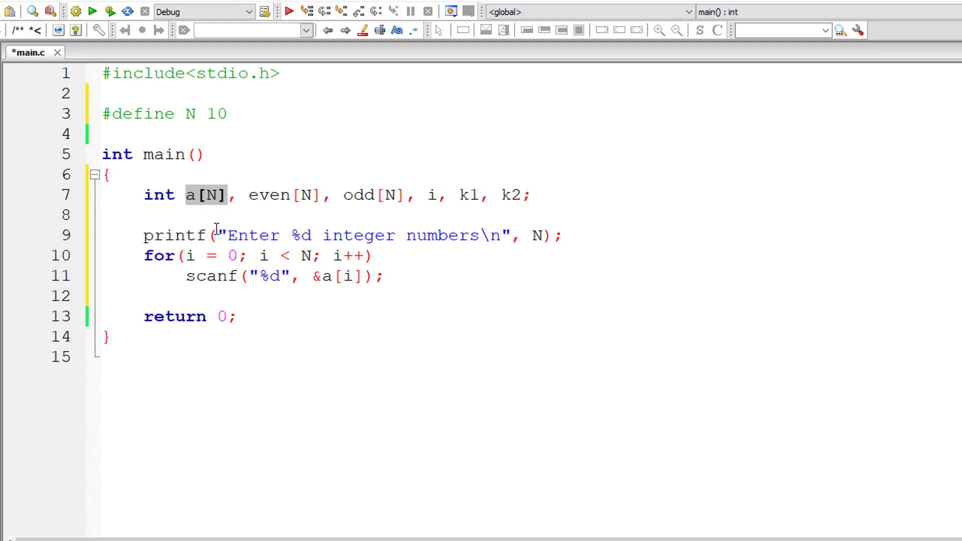
pyautogui.moveTo(221, 221)
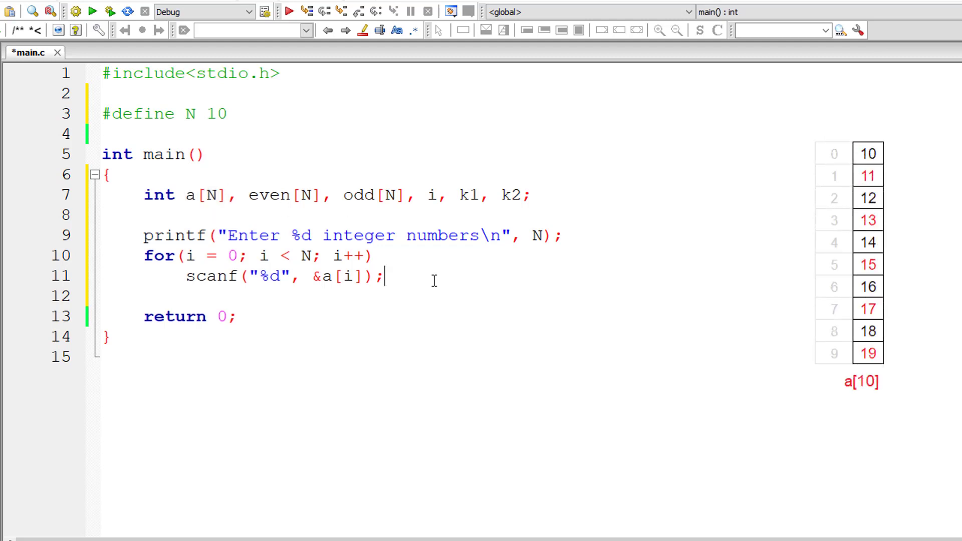
pyautogui.press('Enter')
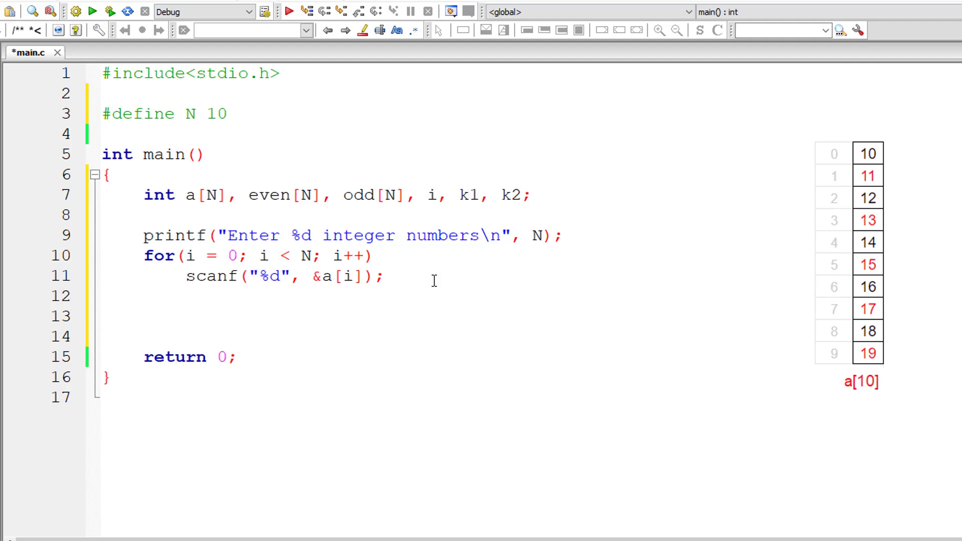
pyautogui.write('for(i =')
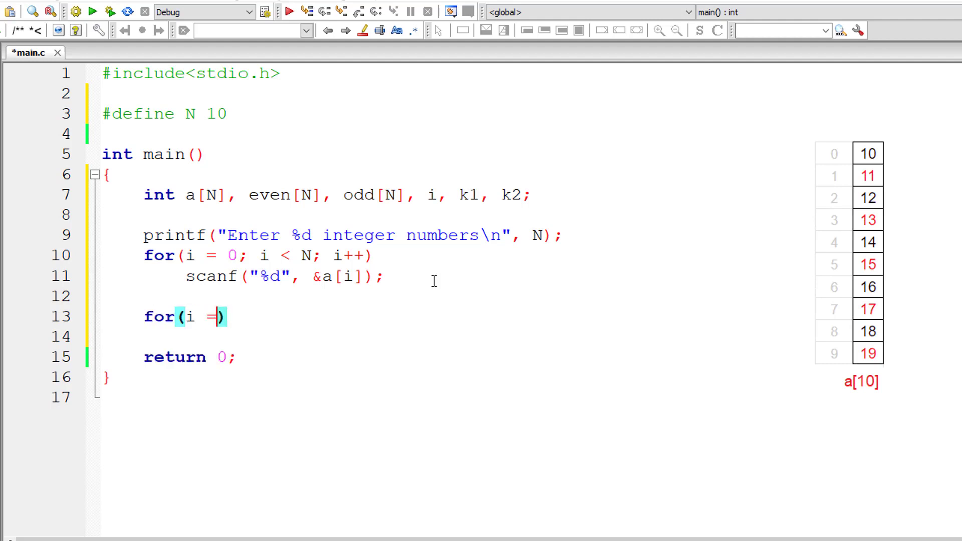
pyautogui.write('0; i <')
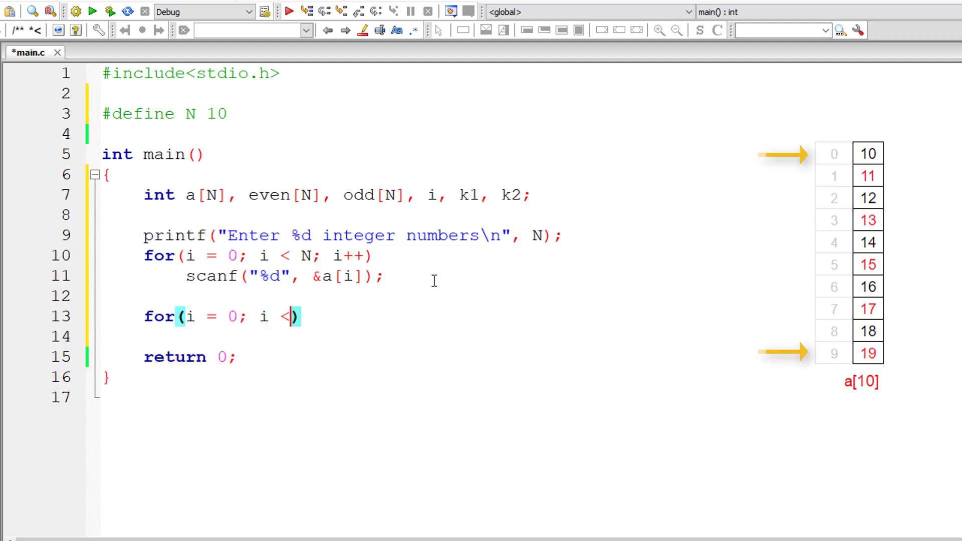
pyautogui.write('N; i++')
pyautogui.write('{')
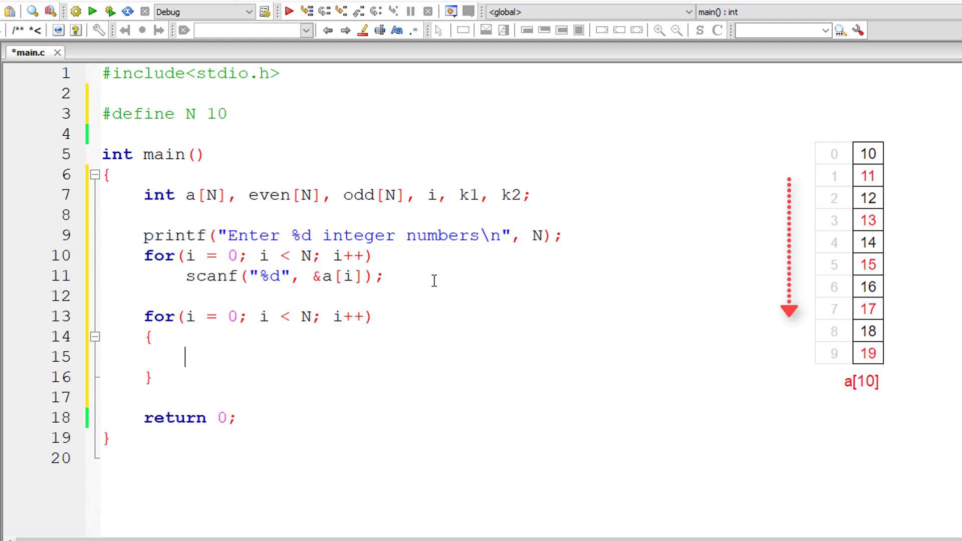
pyautogui.write('if(a')
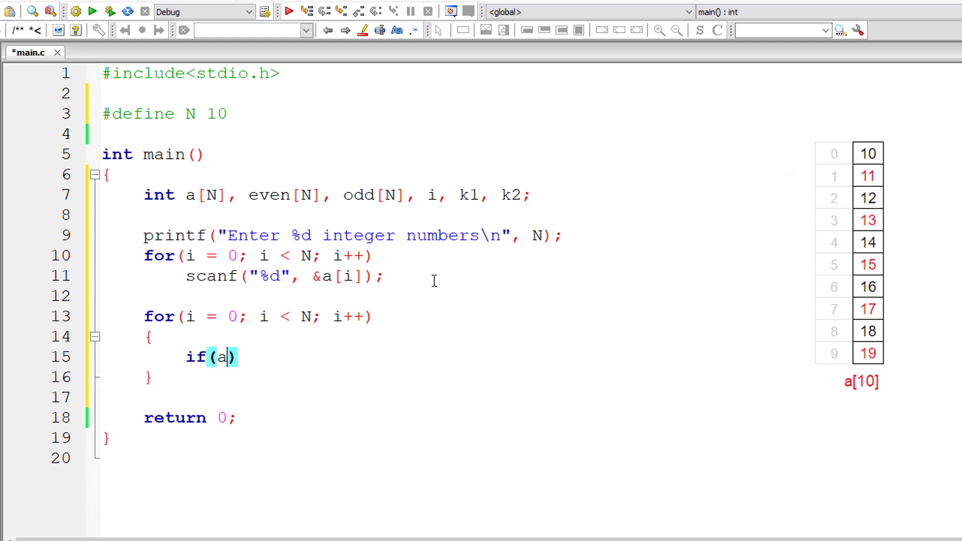
pyautogui.write('[i]')
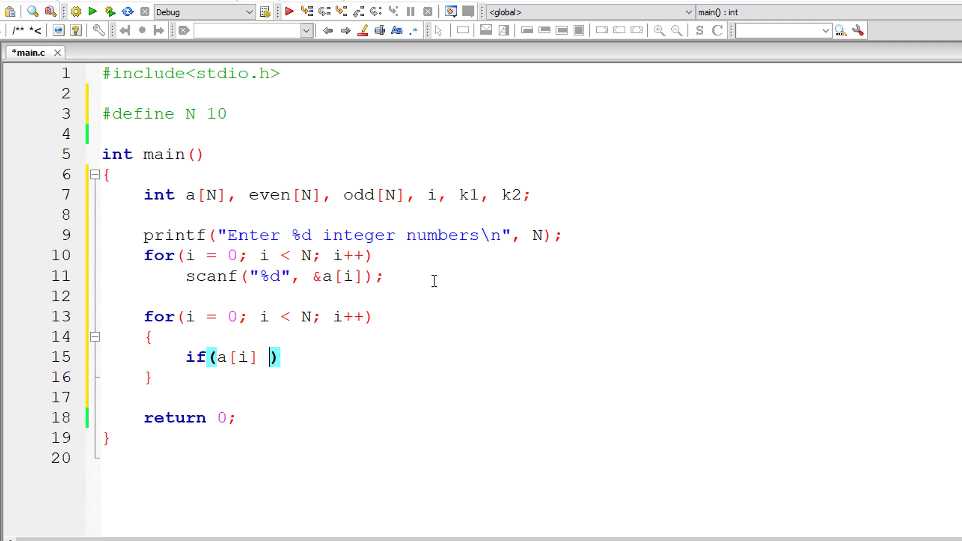
pyautogui.write('% 2 == 0')
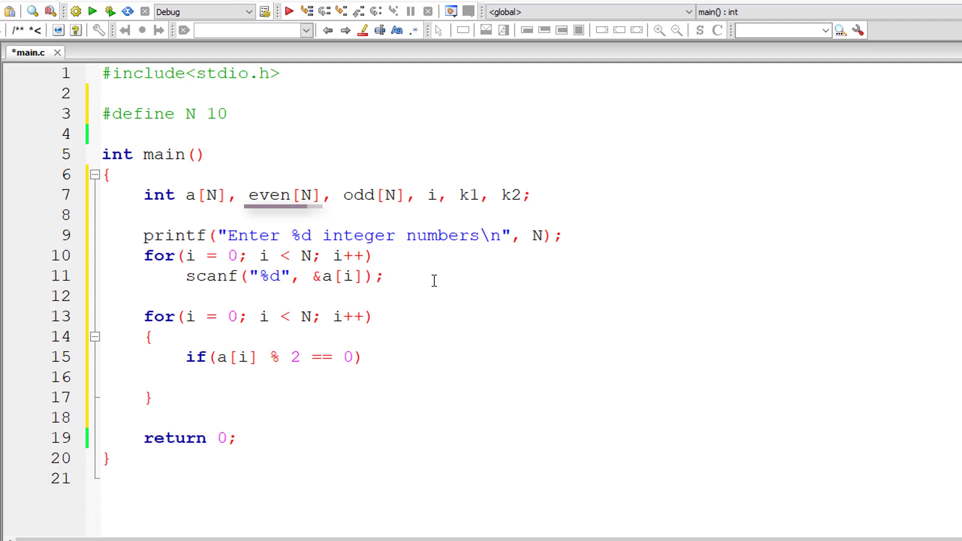
# Assign even[k1++] = a[i]; in the if branch and initialise k1 and k2 to 0
pyautogui.write('evn')
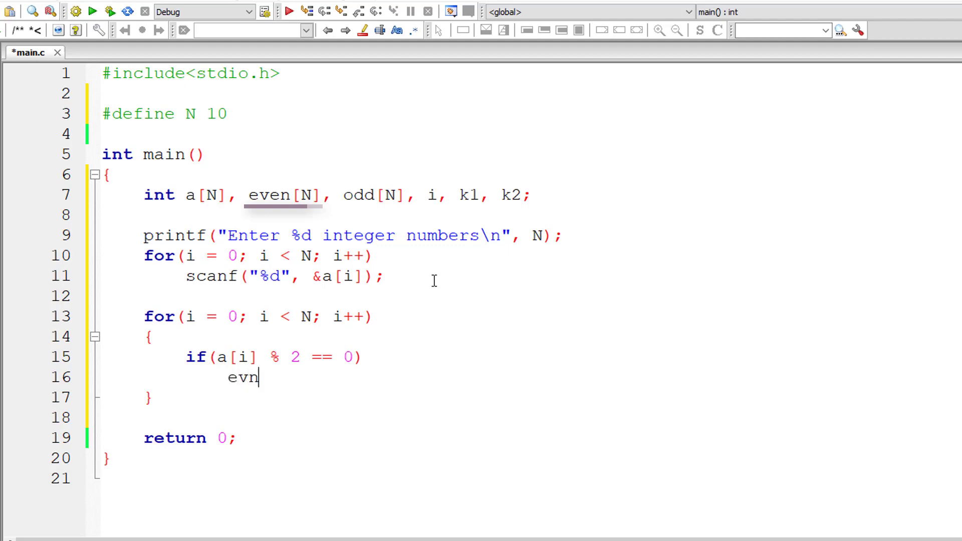
pyautogui.write('e')
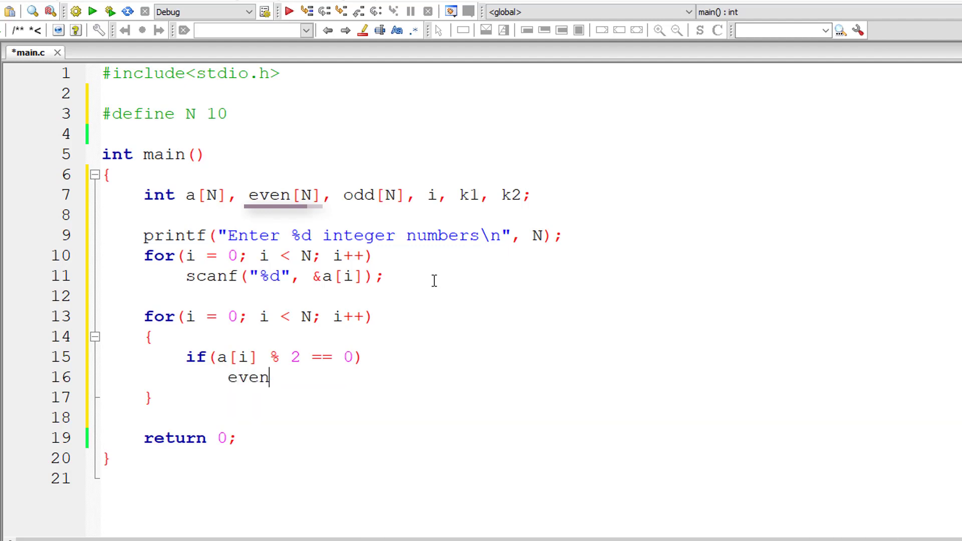
pyautogui.write('[]')
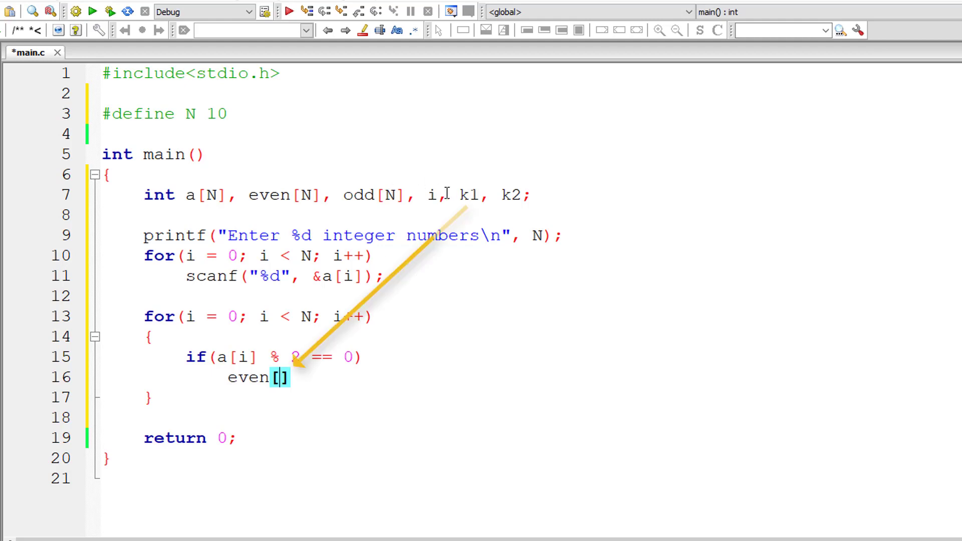
pyautogui.write('k2')
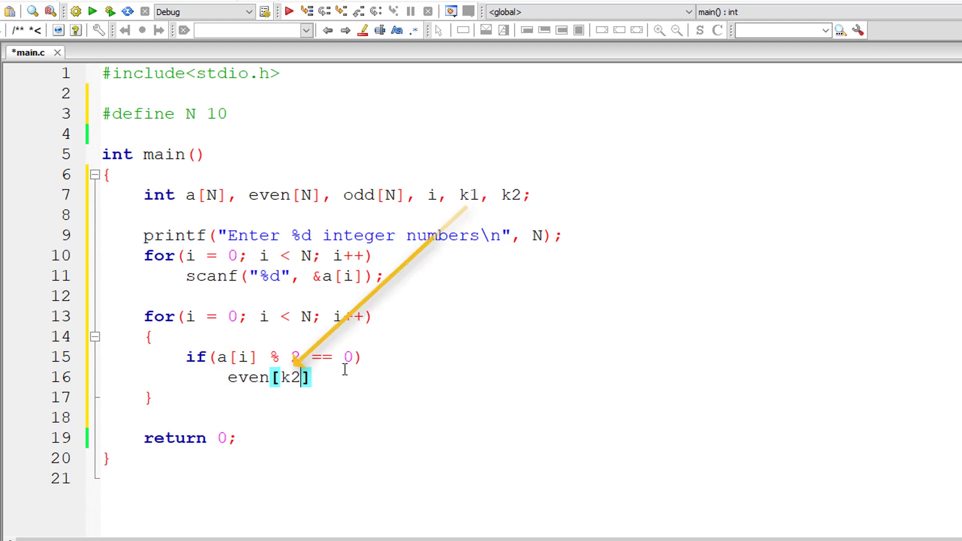
pyautogui.write('k1')
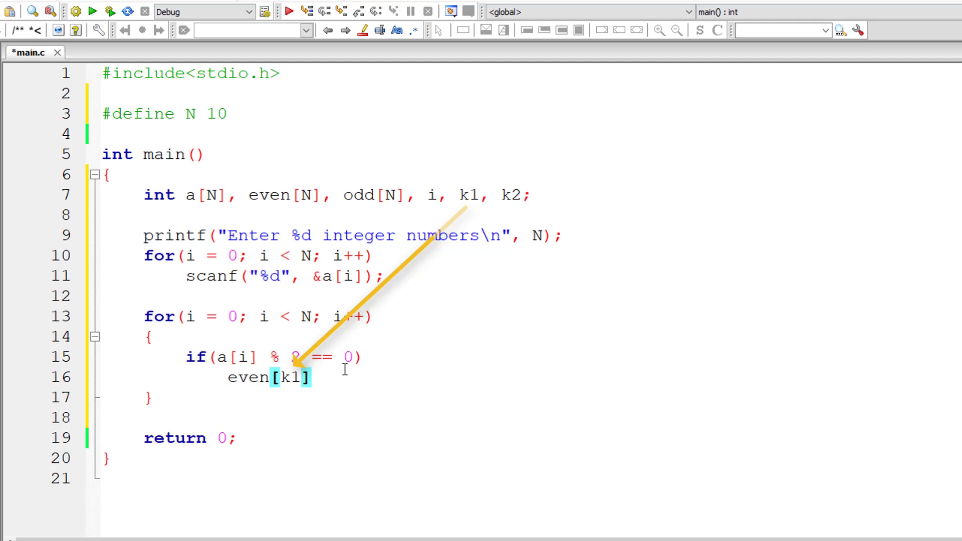
pyautogui.write('a[]')
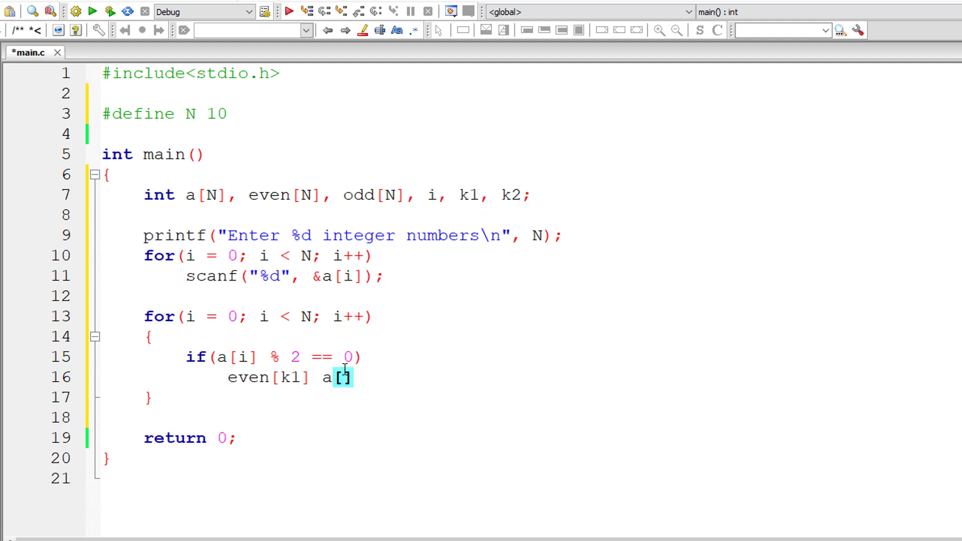
pyautogui.write('i];')
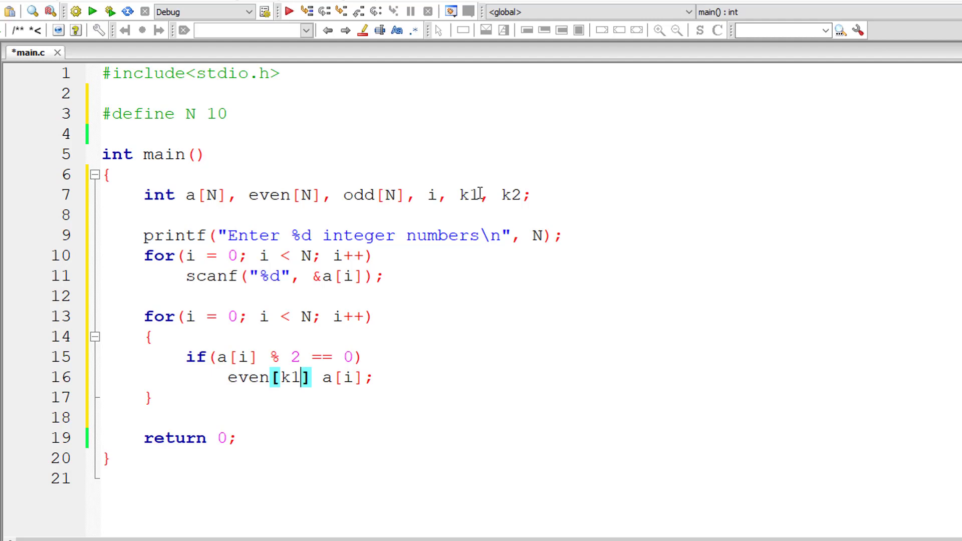
pyautogui.write('= 0')
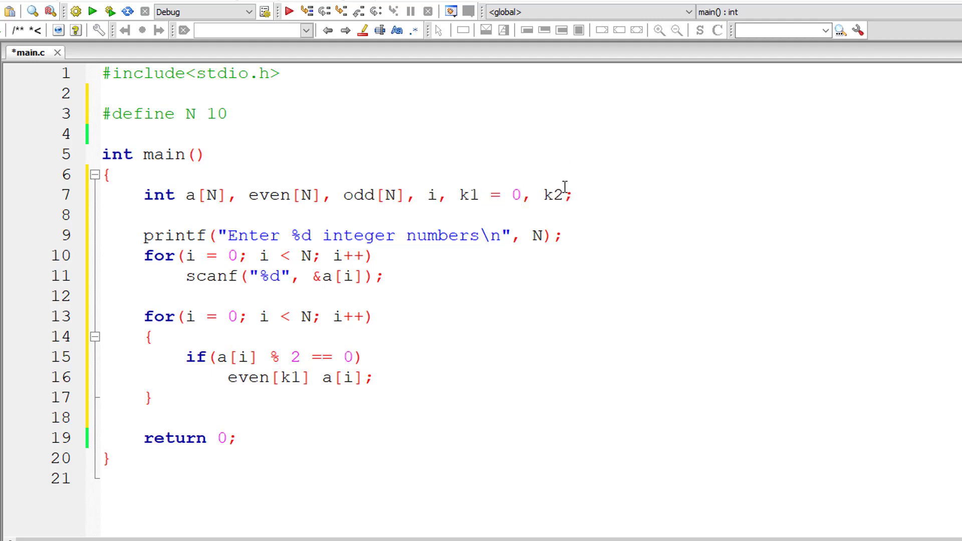
pyautogui.write('= 0')
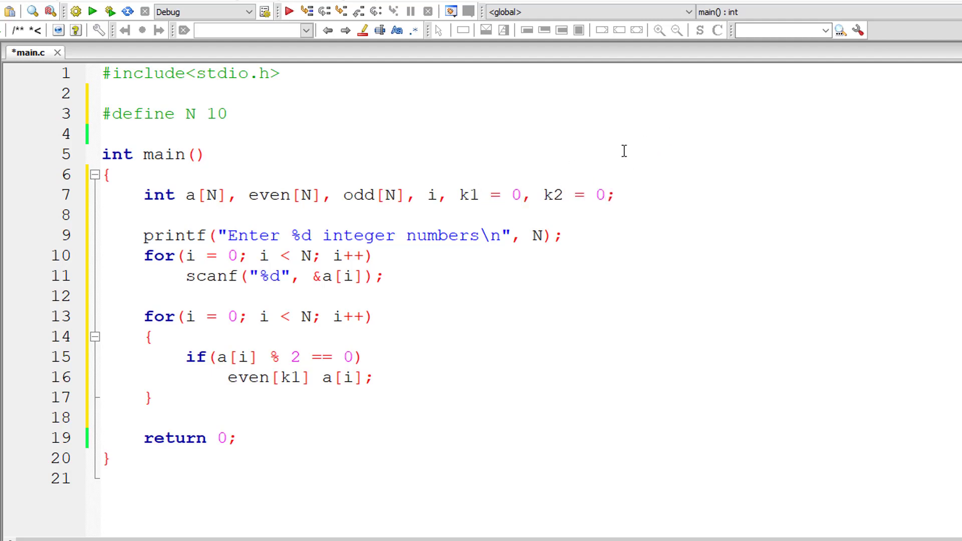
pyautogui.click(305, 377)
pyautogui.write('++')
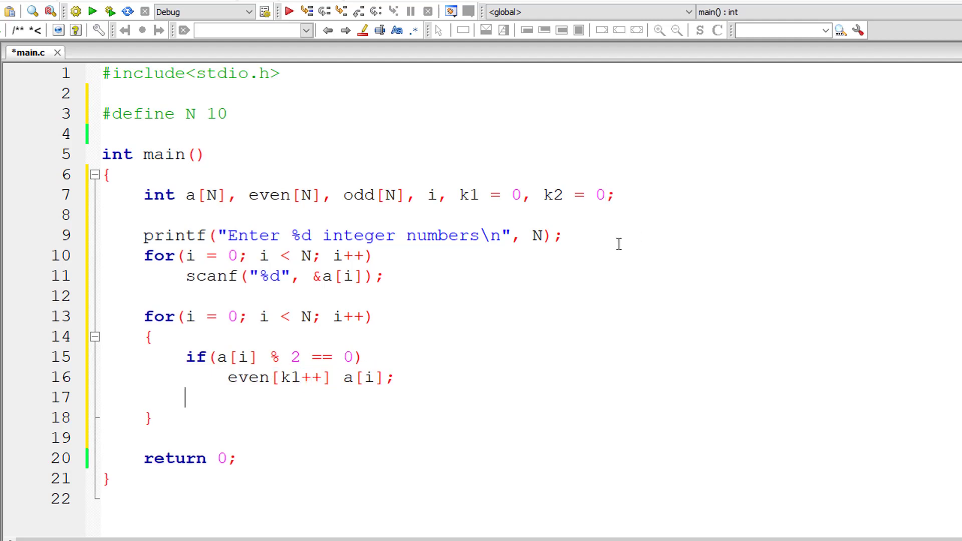
# Add the else branch odd[k2++] = a[i]; for the remaining numbers
pyautogui.write('else')
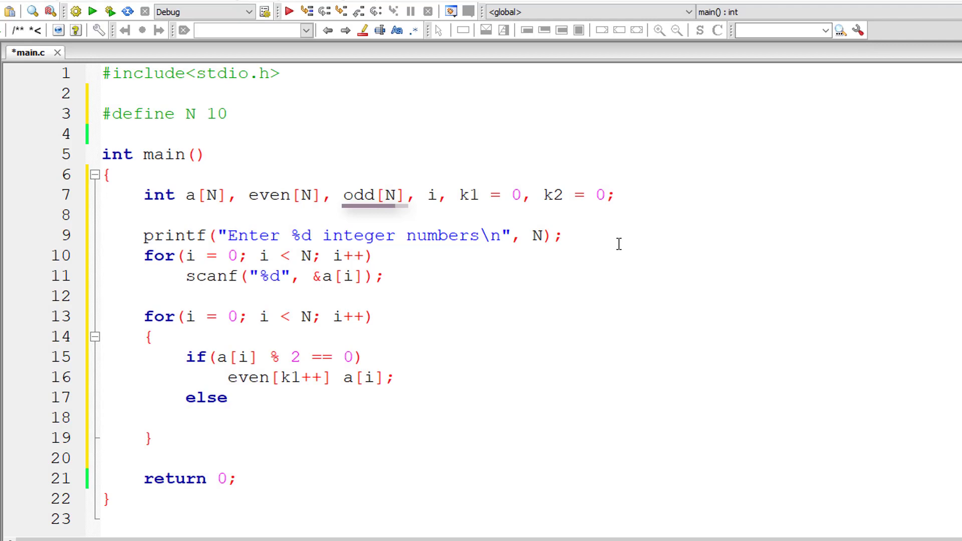
pyautogui.write('odd[]')
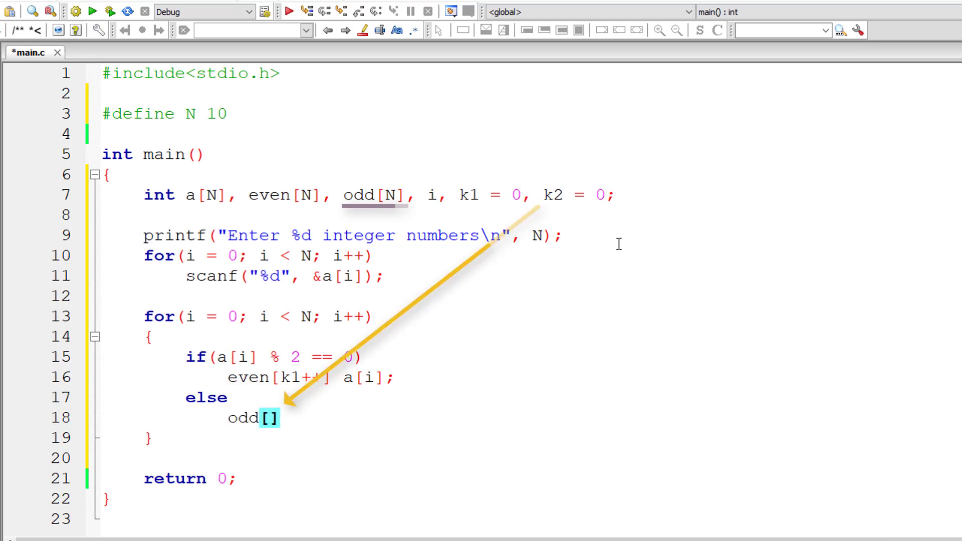
pyautogui.write('k2++')
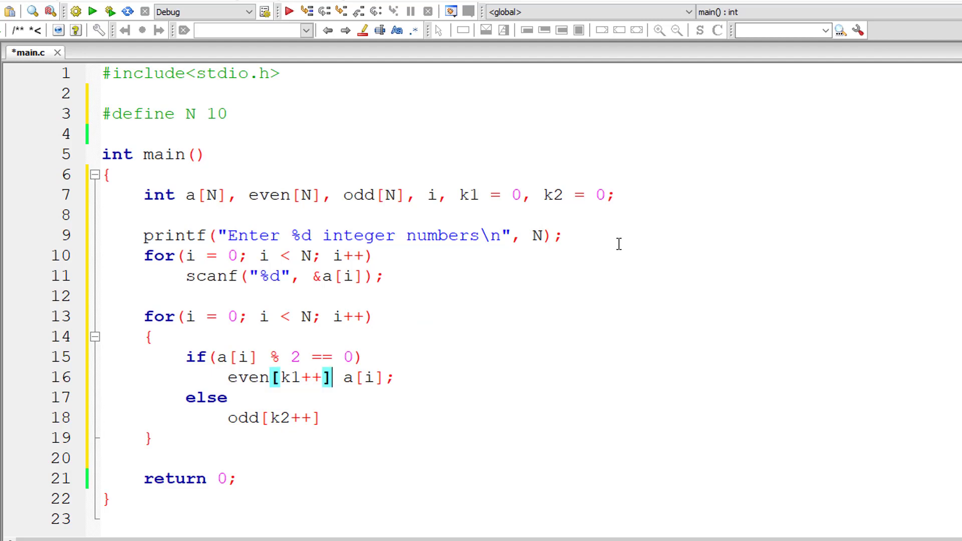
pyautogui.write('=')
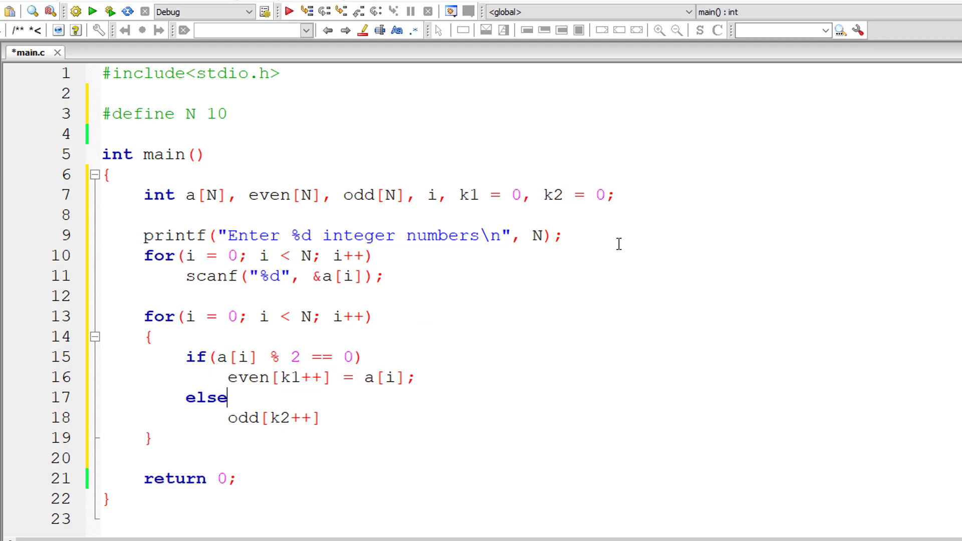
pyautogui.write('=')
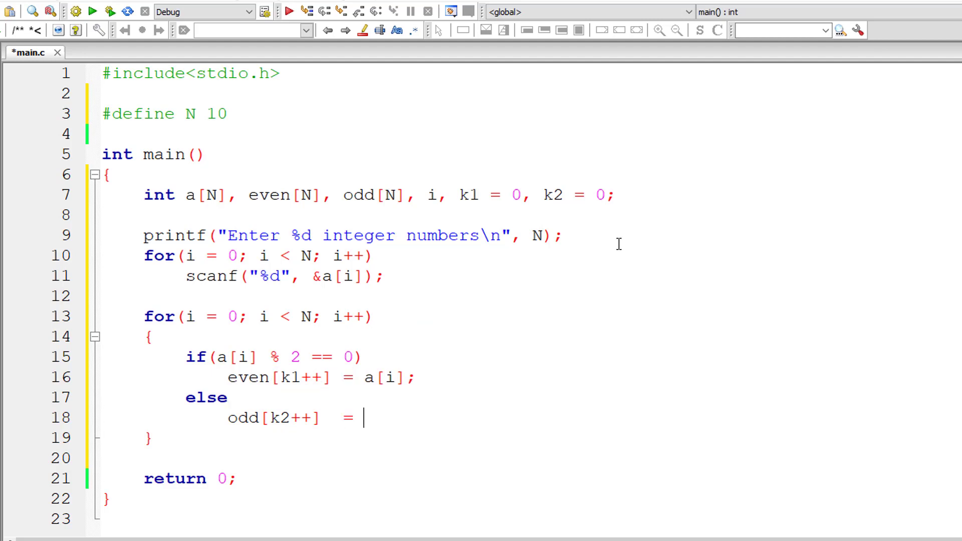
pyautogui.write('a[i];')
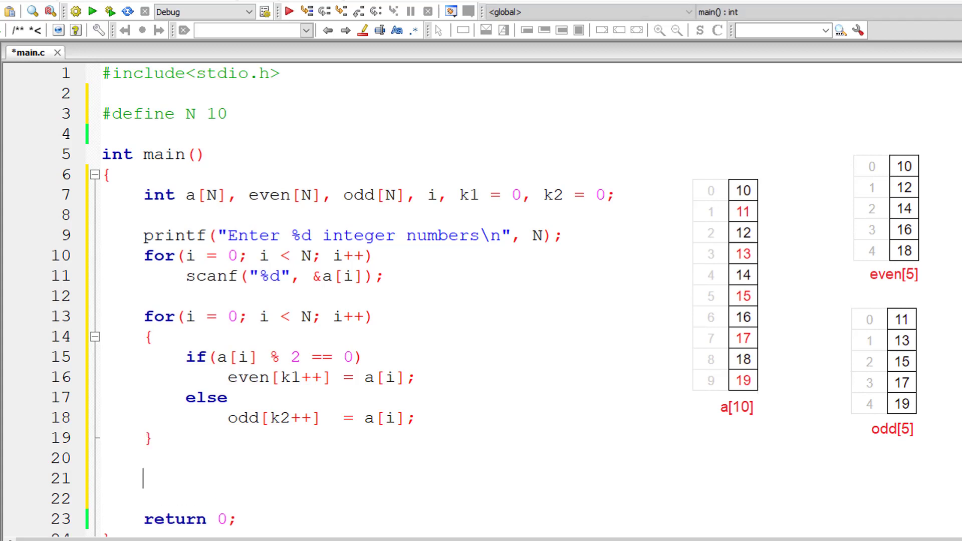
pyautogui.moveTo(373, 388)
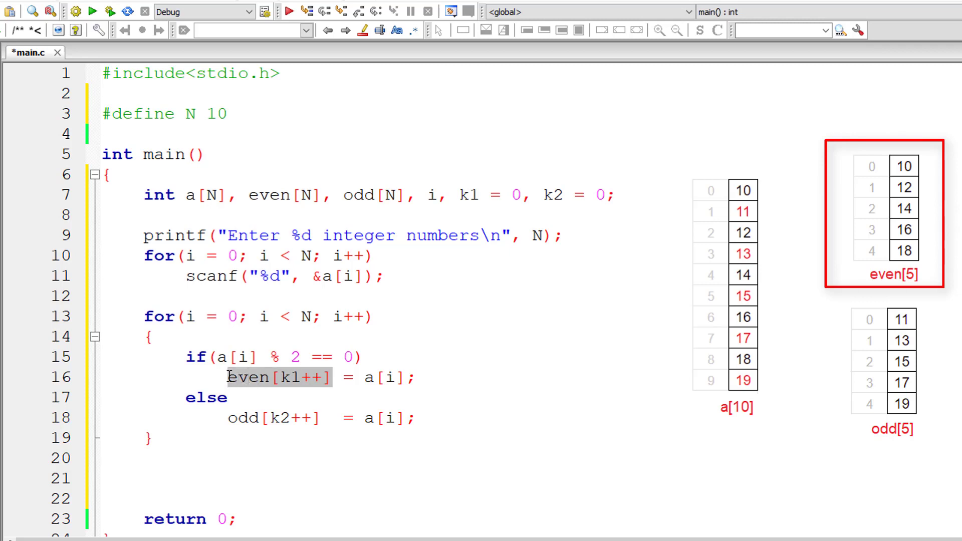
pyautogui.moveTo(173, 191)
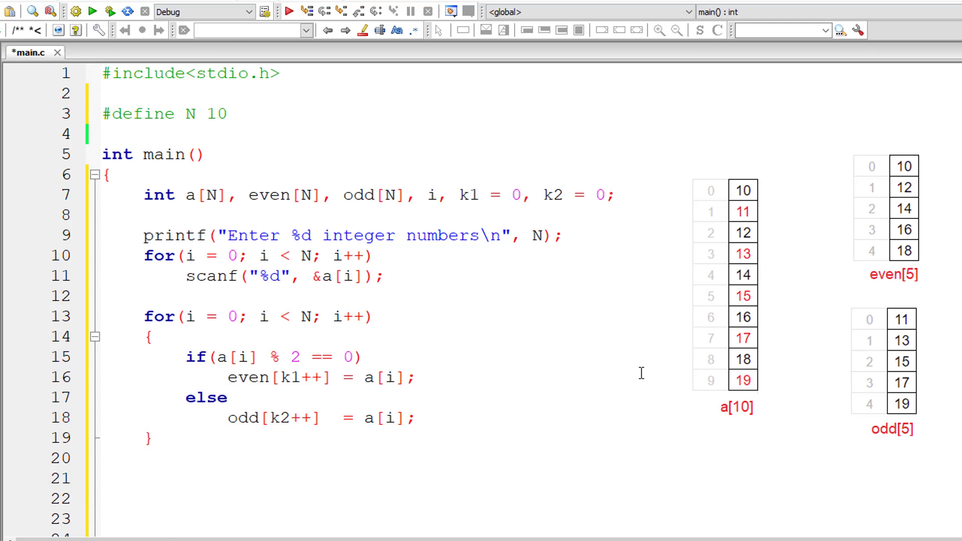
# Write the heading printf "Array elements of even[%d] are.." with count k1
pyautogui.write('print')
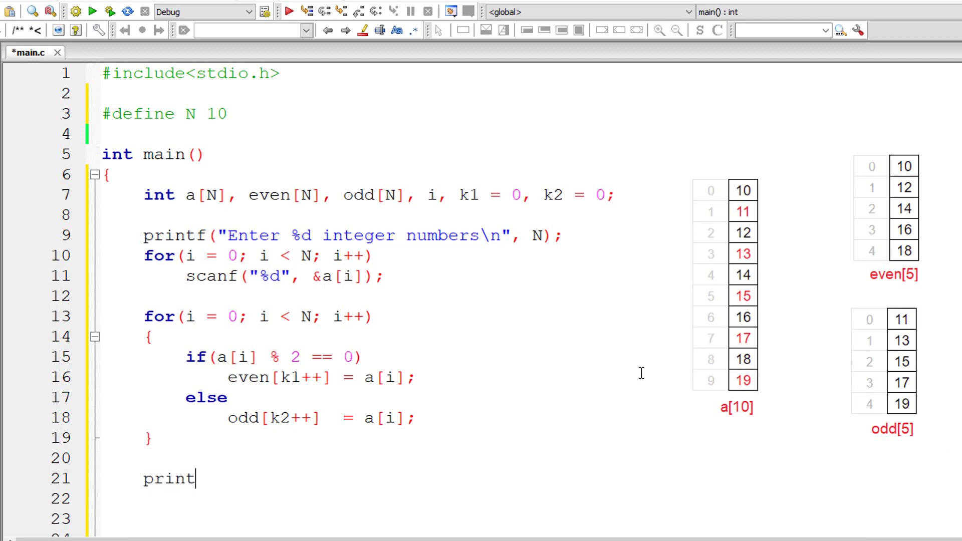
pyautogui.write('f("\\n\\n")')
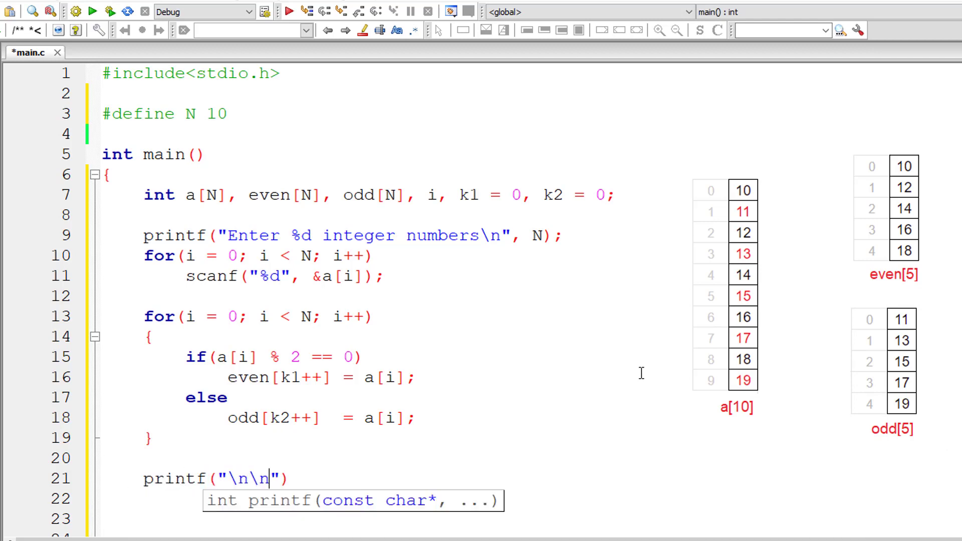
pyautogui.write('Array eleme')
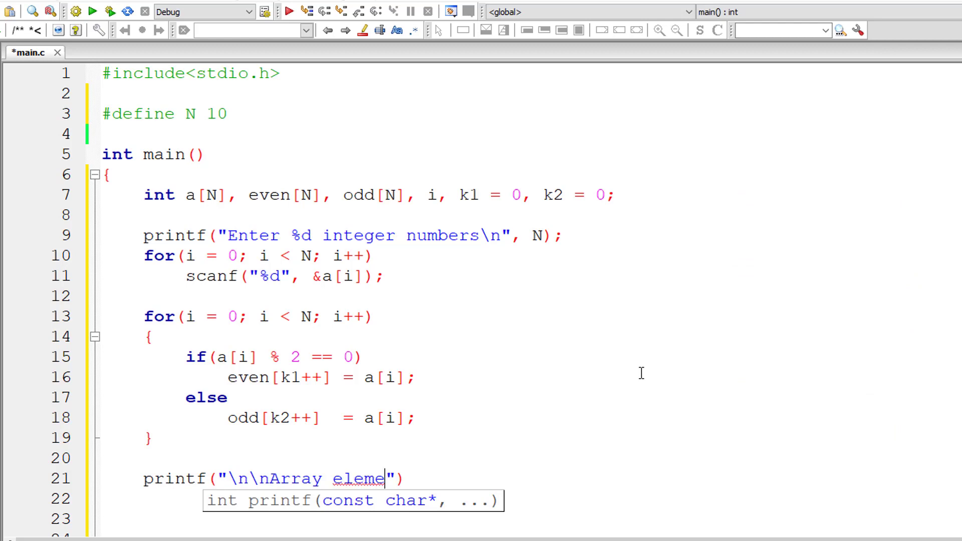
pyautogui.write('nts of even')
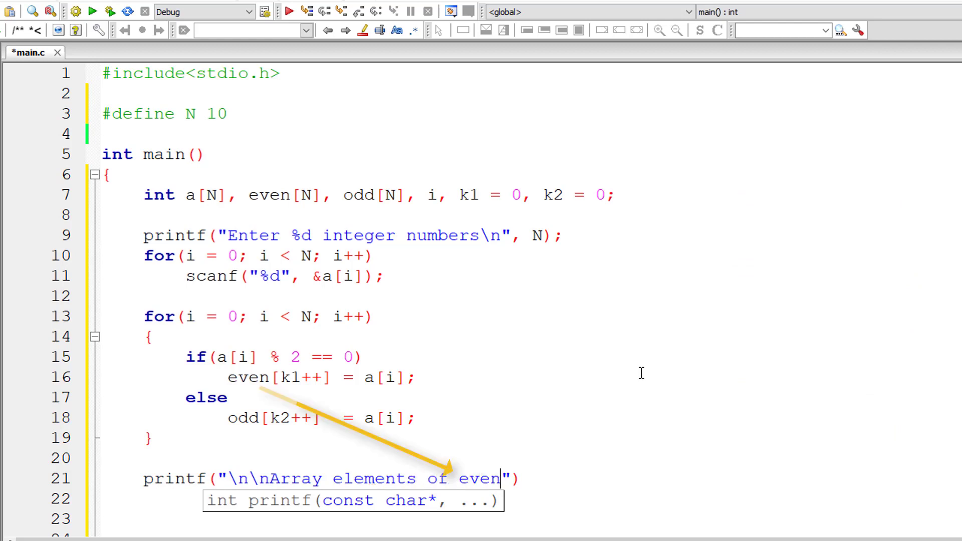
pyautogui.write('[%]')
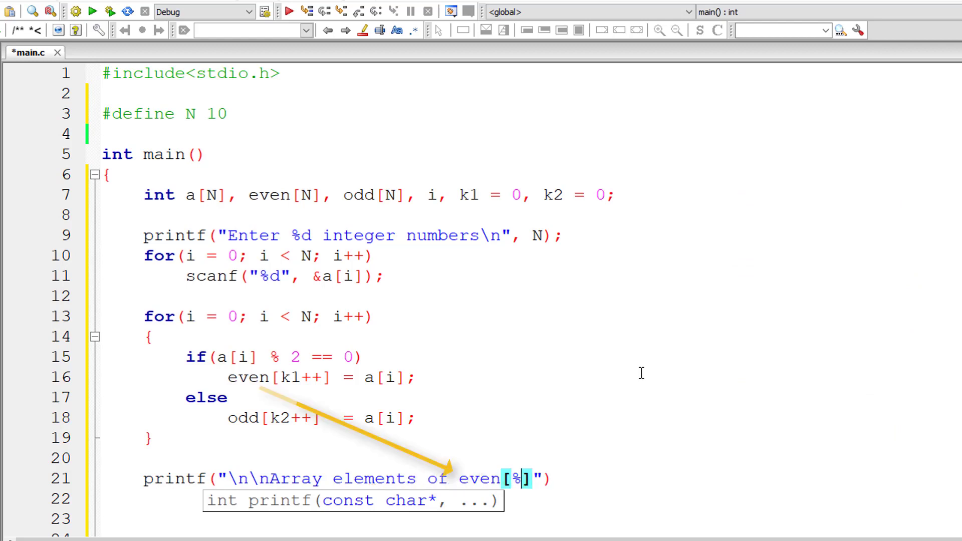
pyautogui.write('d are')
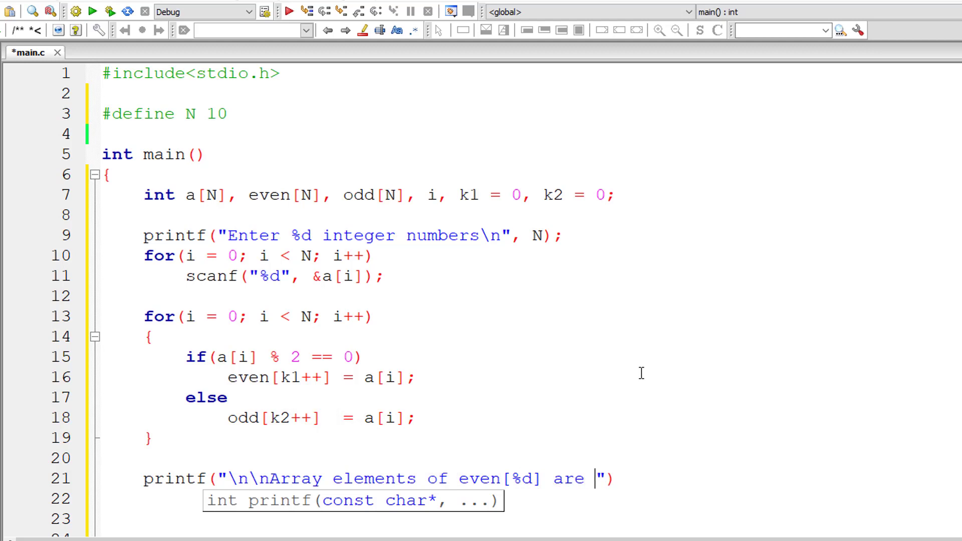
pyautogui.write('..\\')
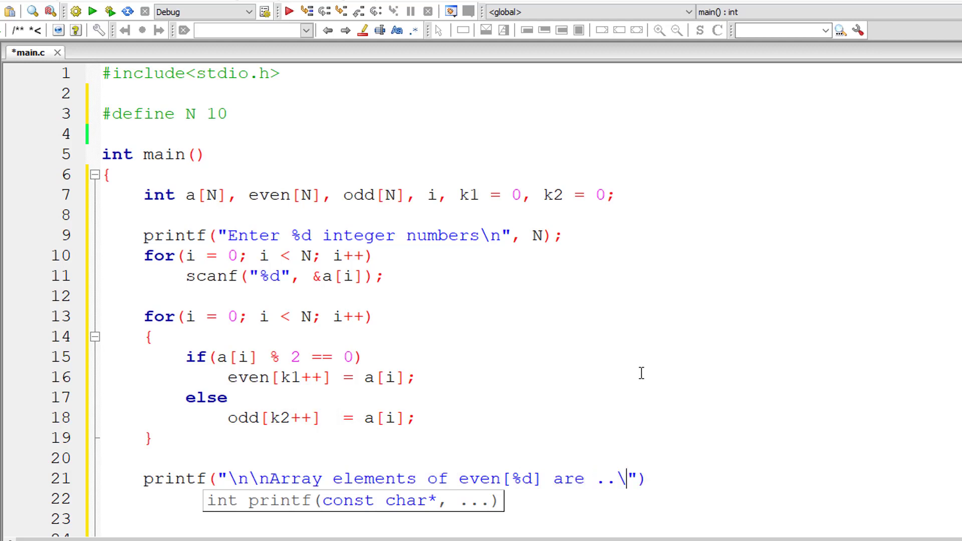
pyautogui.write('n", k1')
pyautogui.click(526, 499)
pyautogui.write('for(i = 0; i ')
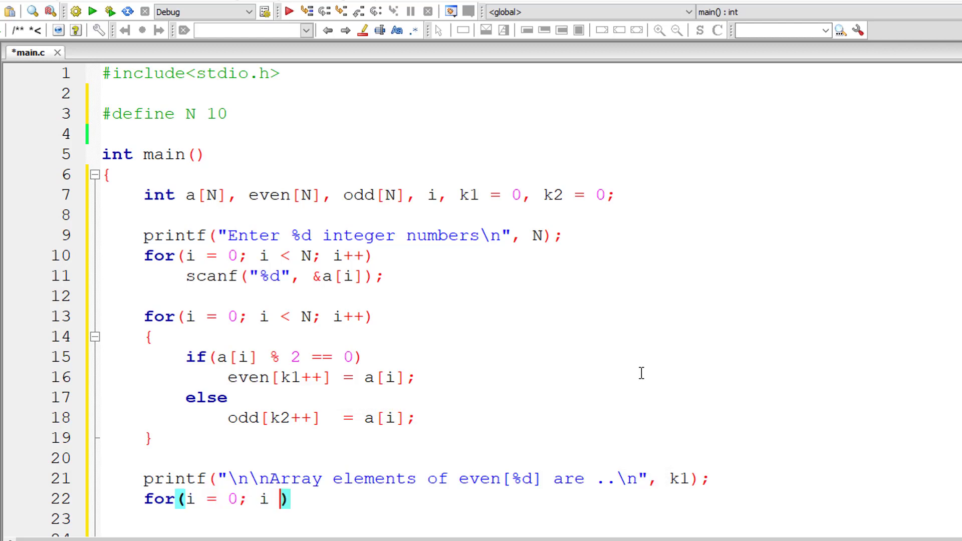
# Loop i < k1 printing even[i] with "%d\t", then duplicate the block using k2 for odd
pyautogui.write('<')
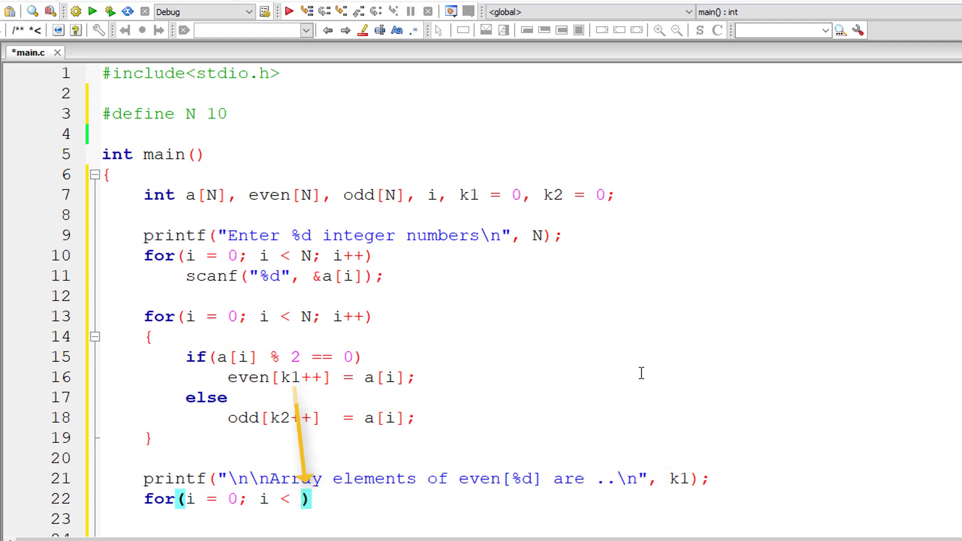
pyautogui.write('k1')
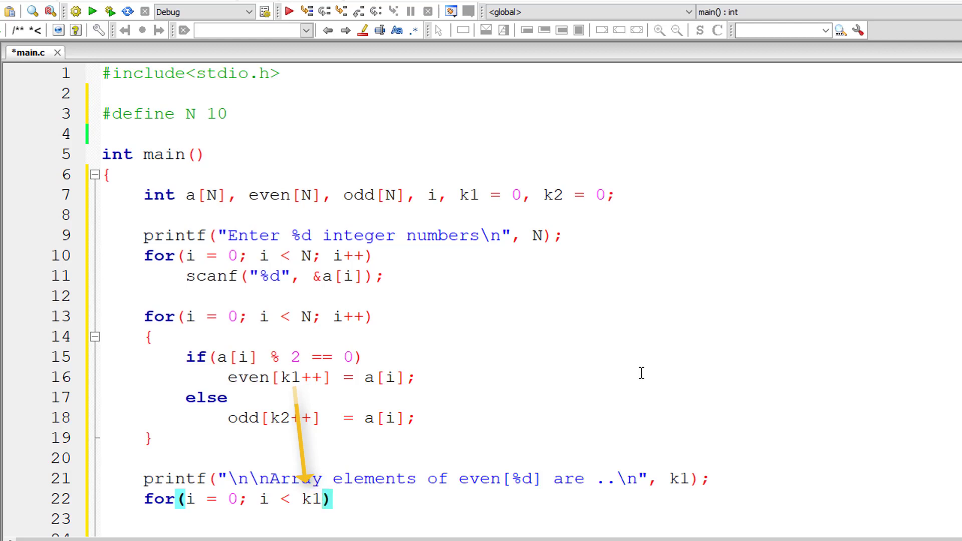
pyautogui.write('; i++')
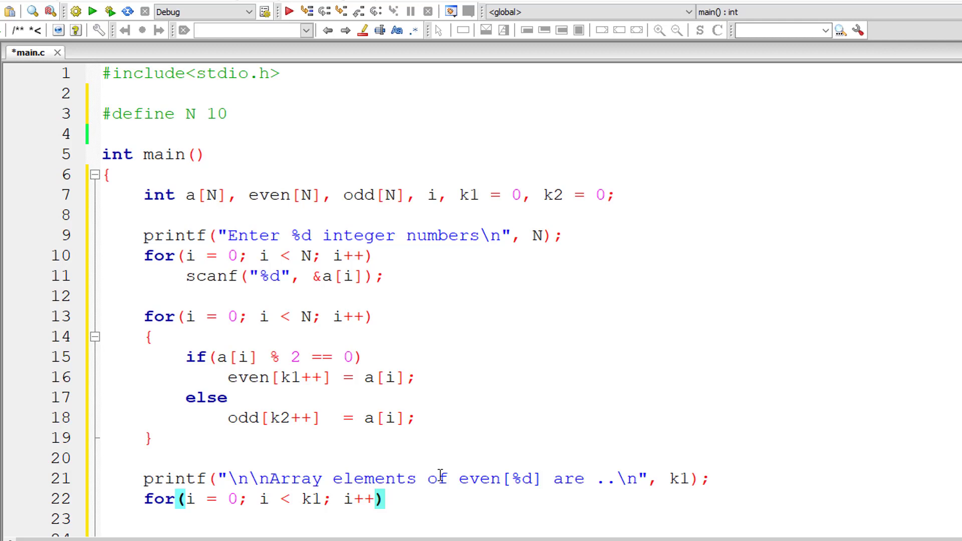
pyautogui.doubleClick(480, 478)
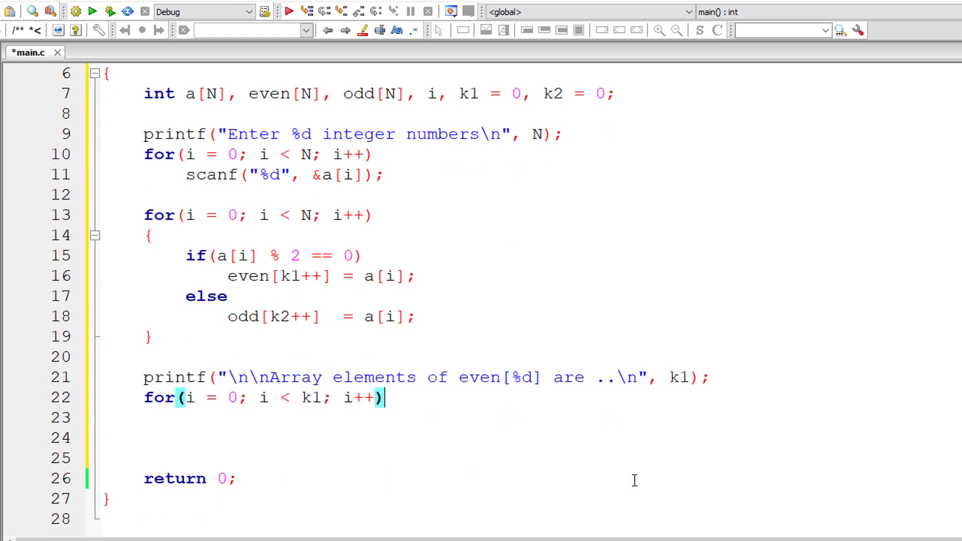
pyautogui.write('printf(')
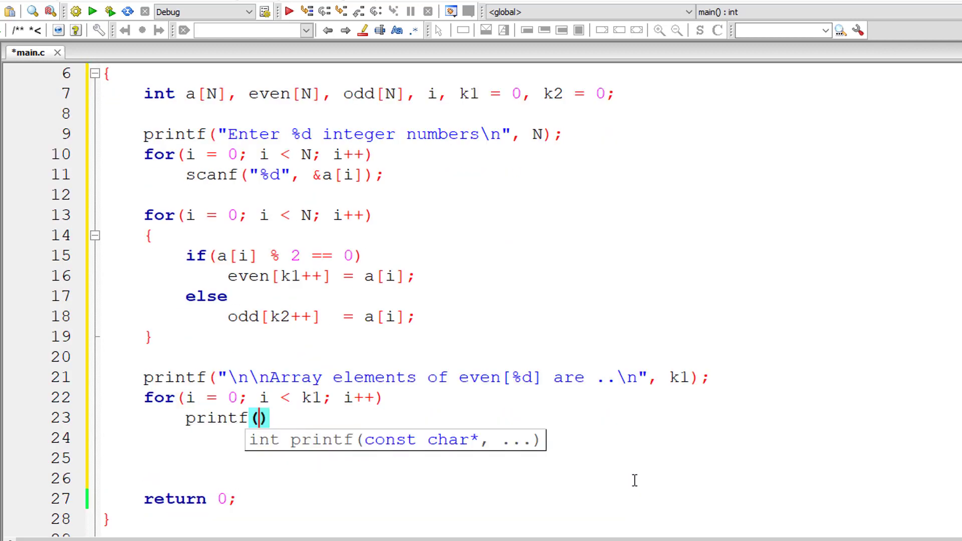
pyautogui.write('"%"')
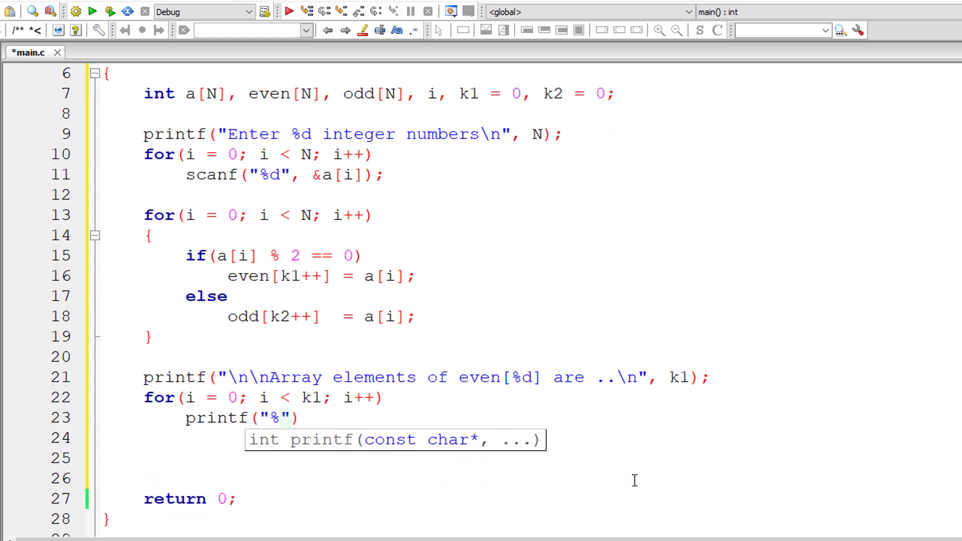
pyautogui.write('d\\t')
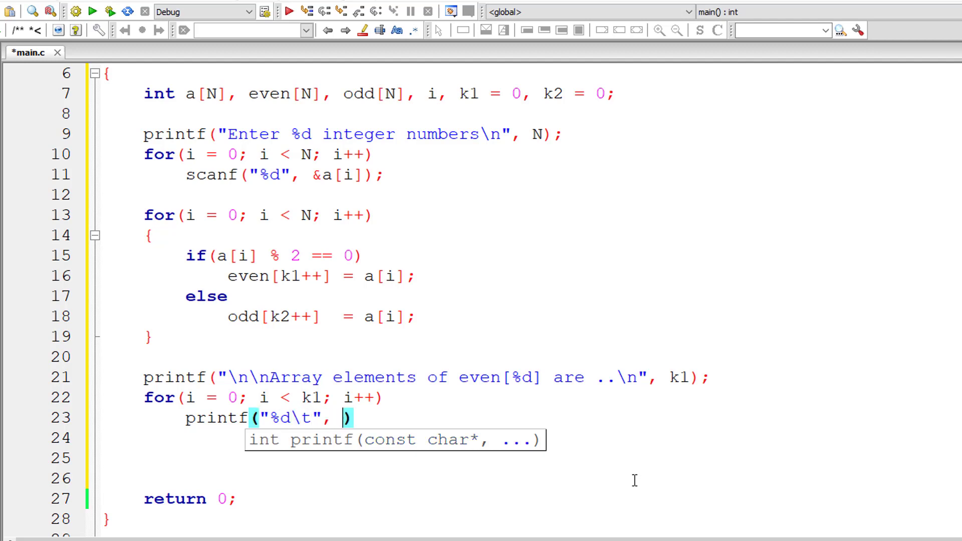
pyautogui.write('even')
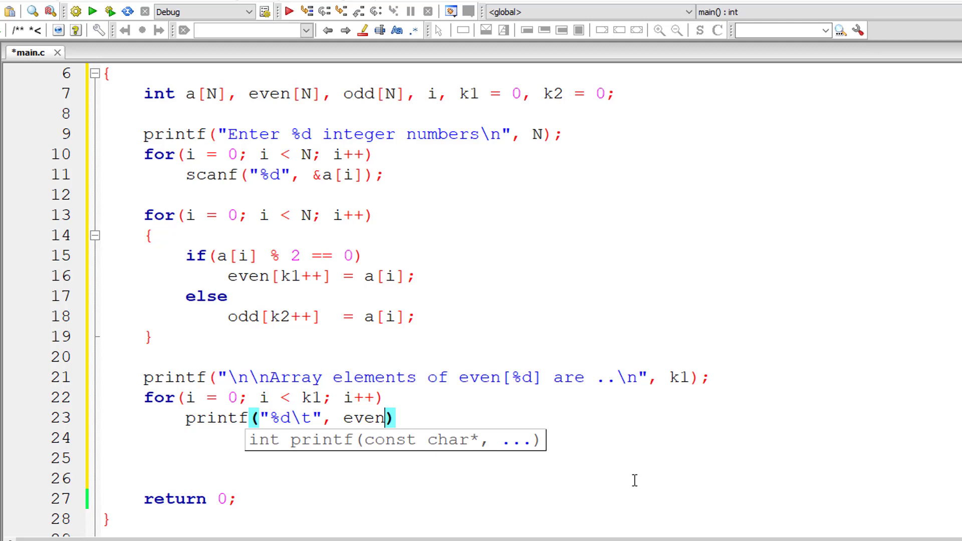
pyautogui.write('[i])')
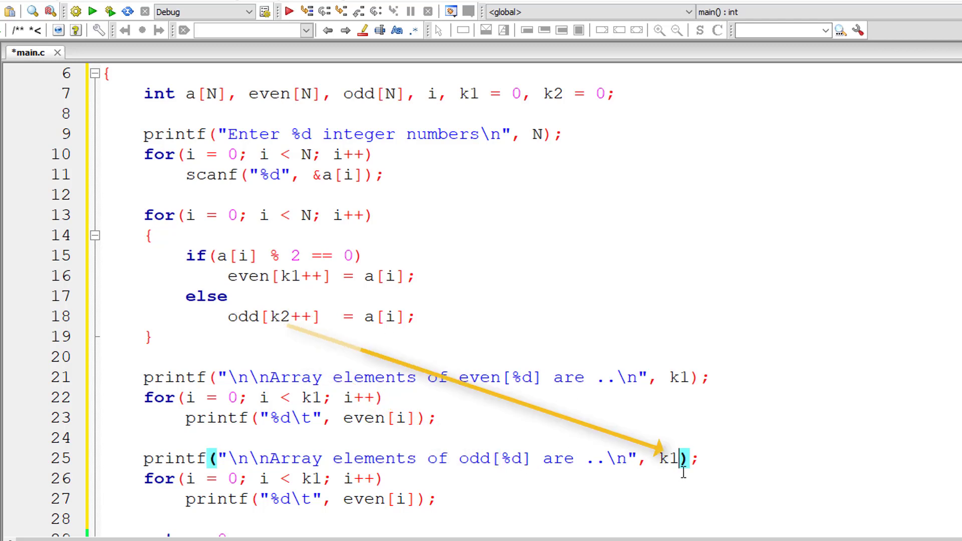
pyautogui.write('2')
pyautogui.click(263, 479)
pyautogui.write('2')
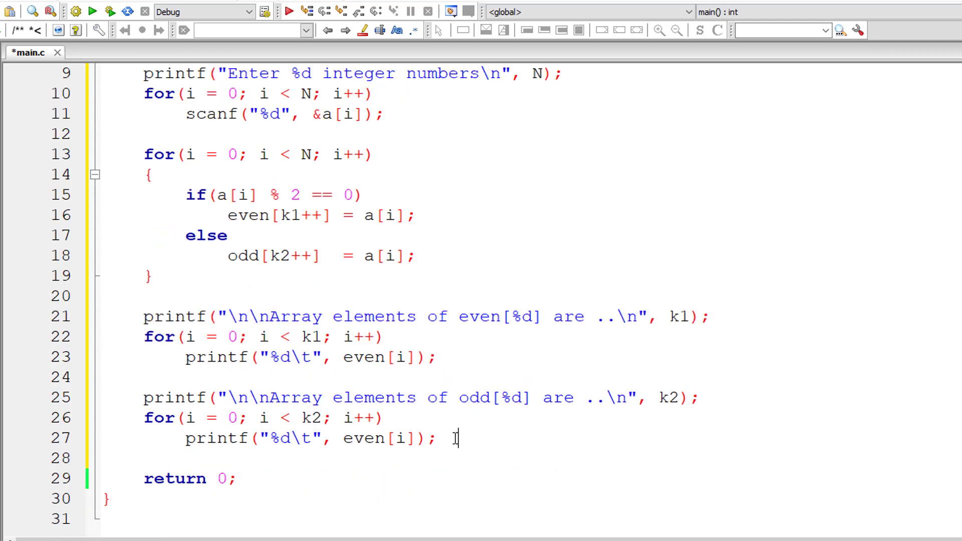
# Add a final printf("\n"), build and run, and select even in the odd loop to change it to odd
pyautogui.write('printf(')
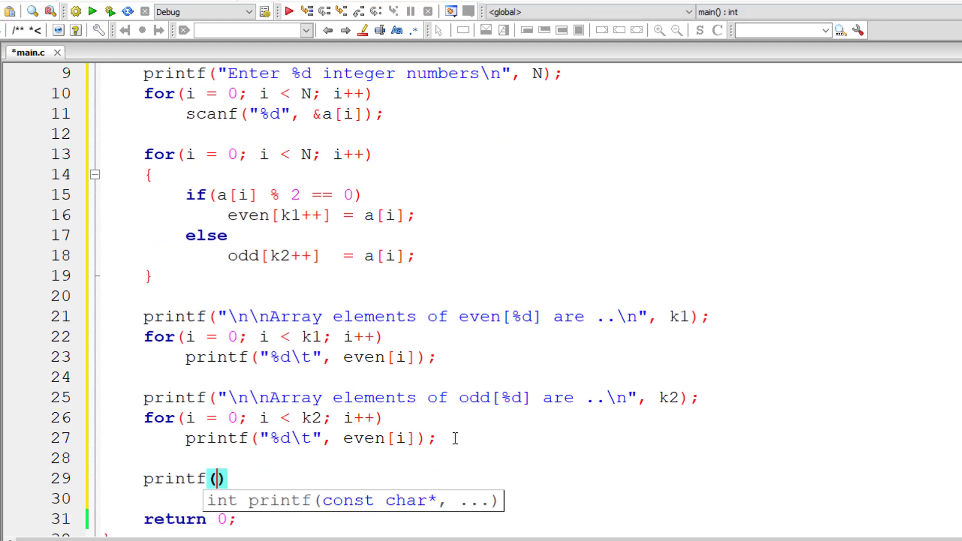
pyautogui.write('"\\n"')
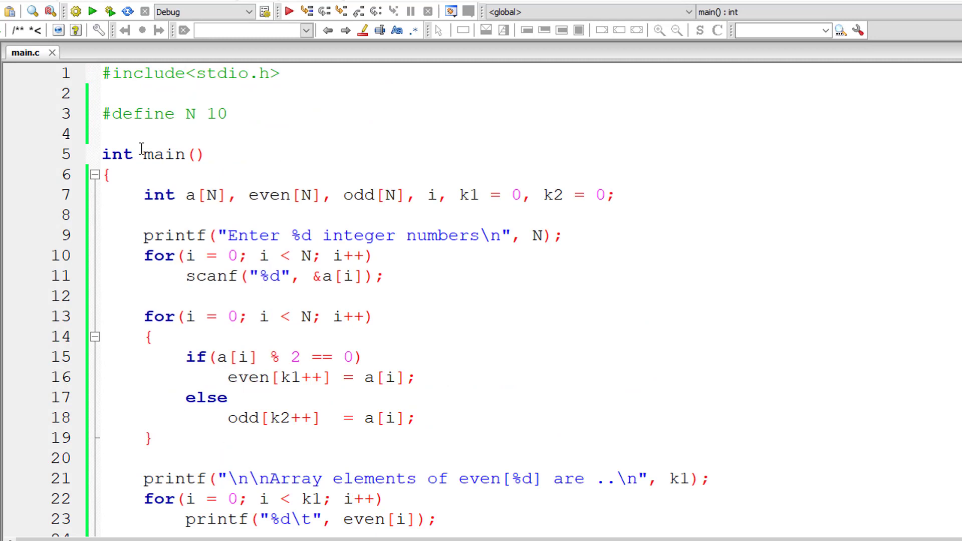
pyautogui.moveTo(92, 20)
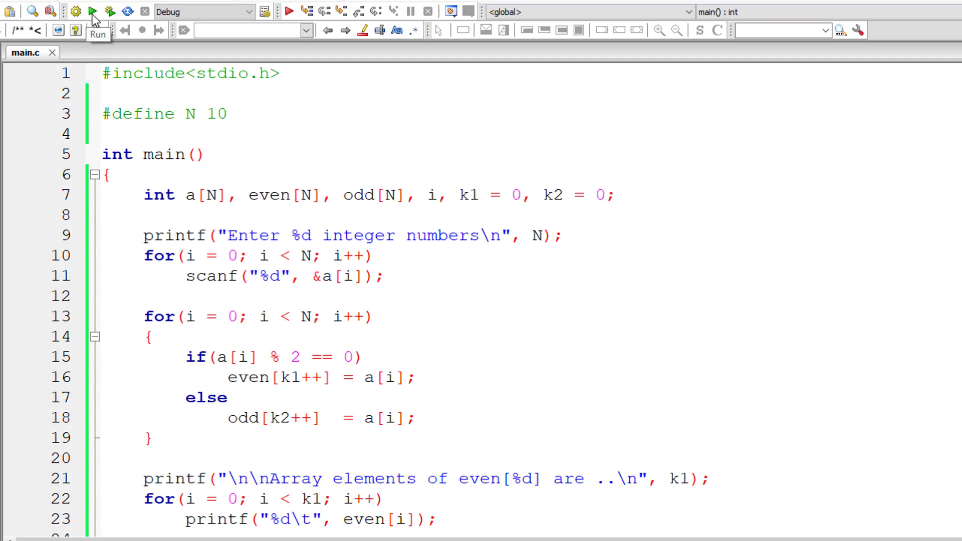
pyautogui.click(92, 11)
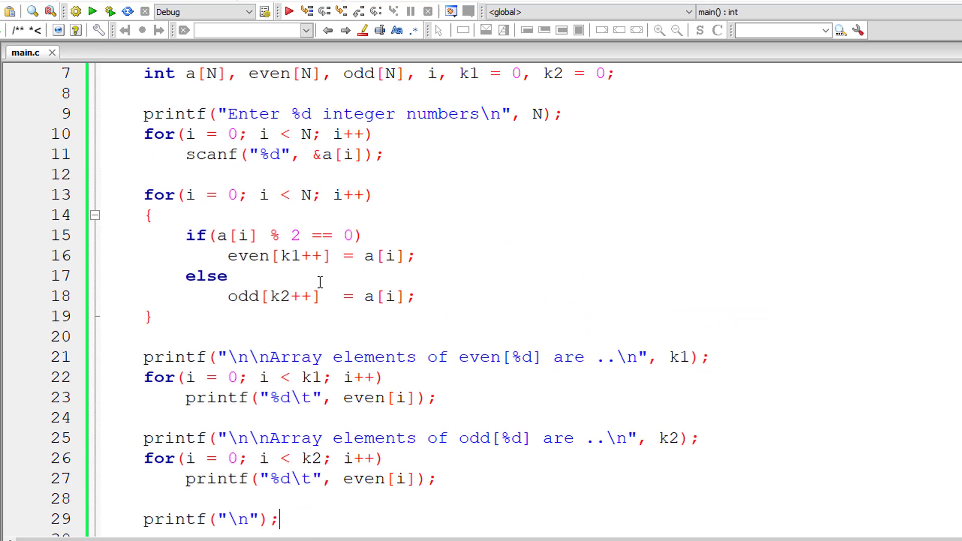
pyautogui.scroll(-3)
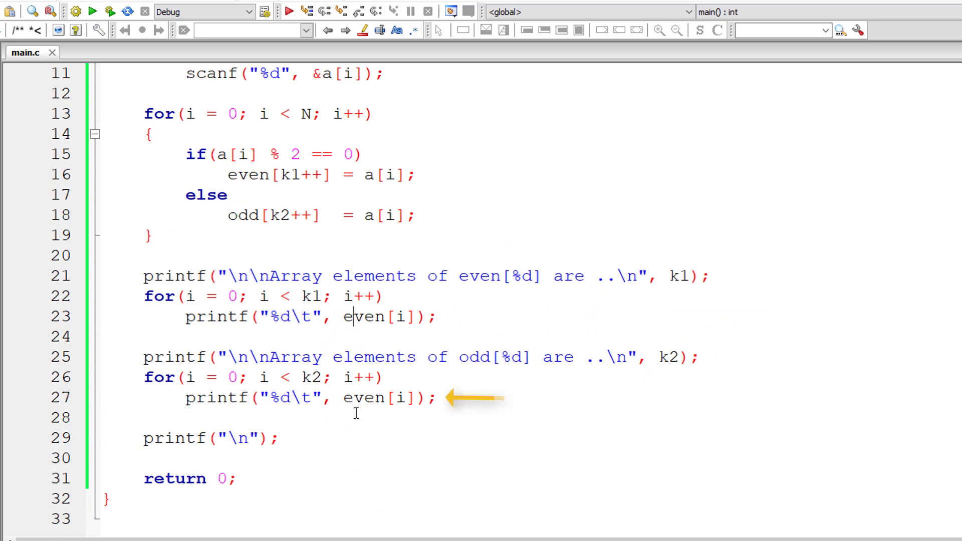
pyautogui.doubleClick(242, 216)
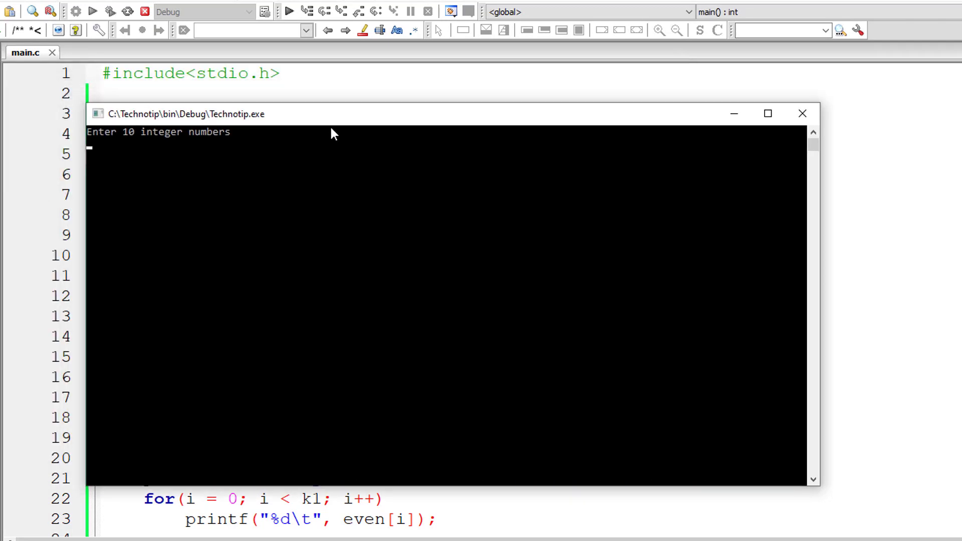
# Enter 11 to 20 in the console, check five even and five odd elements, and close the output
pyautogui.write('14')
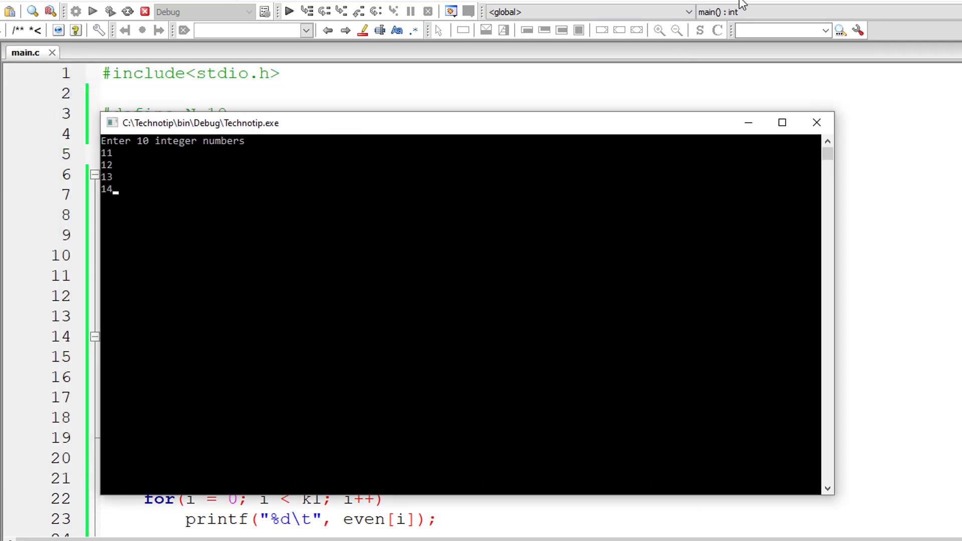
pyautogui.write('15')
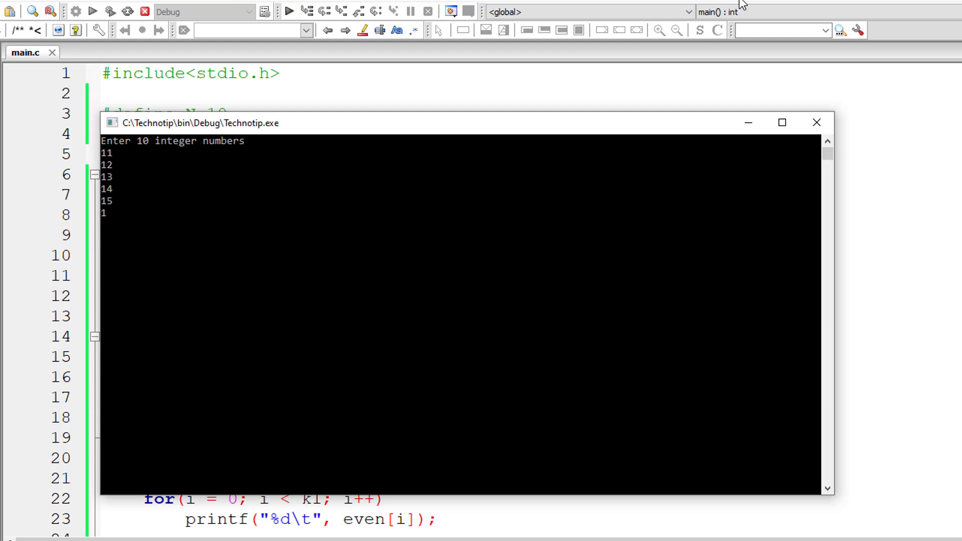
pyautogui.write('16')
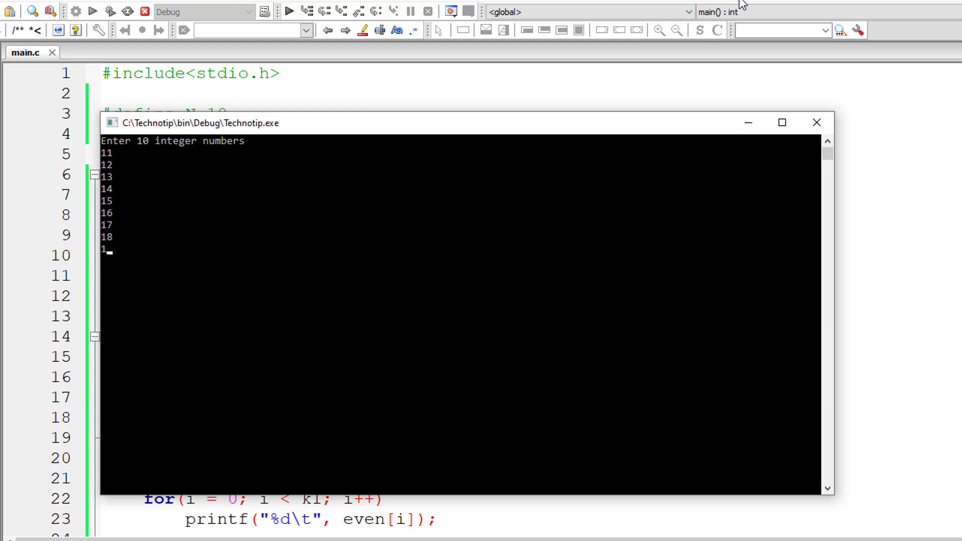
pyautogui.write('9')
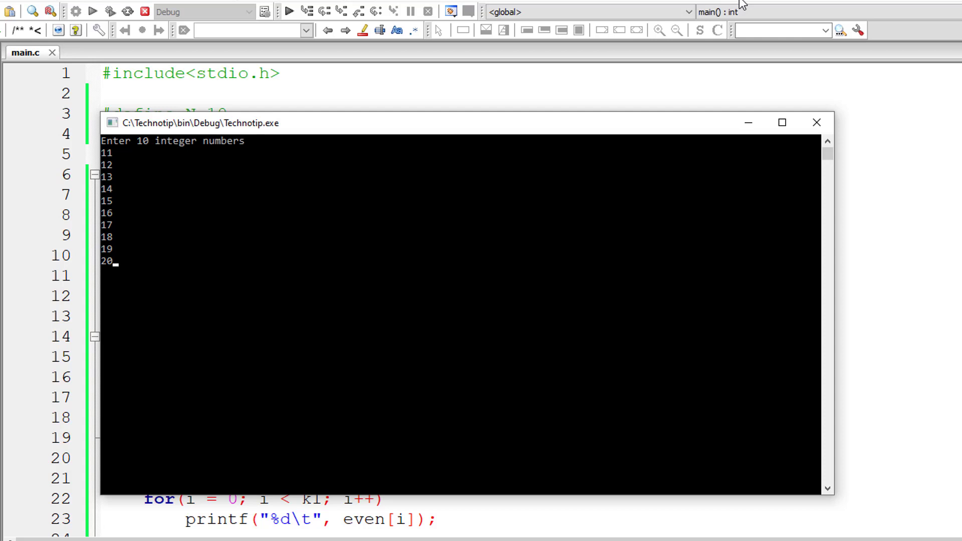
pyautogui.press('Return')
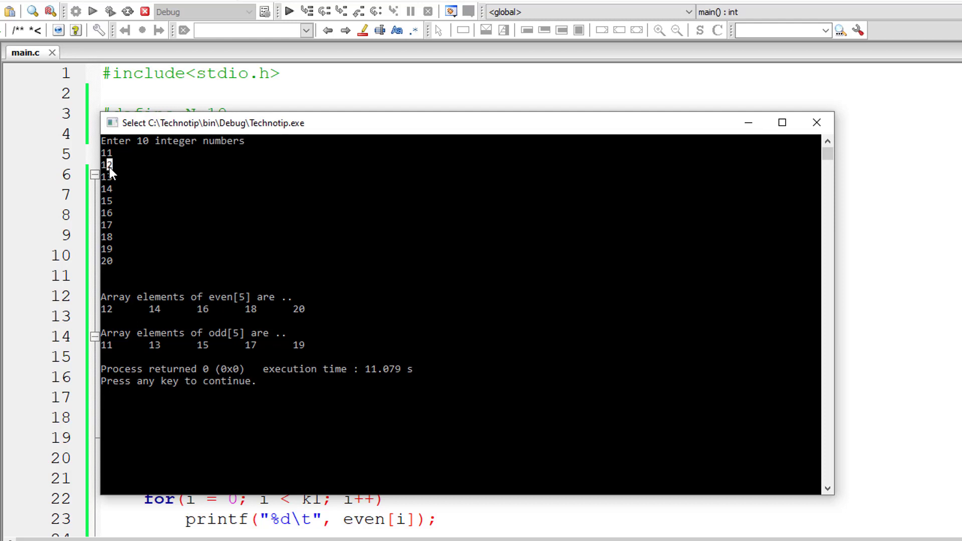
pyautogui.moveTo(160, 339)
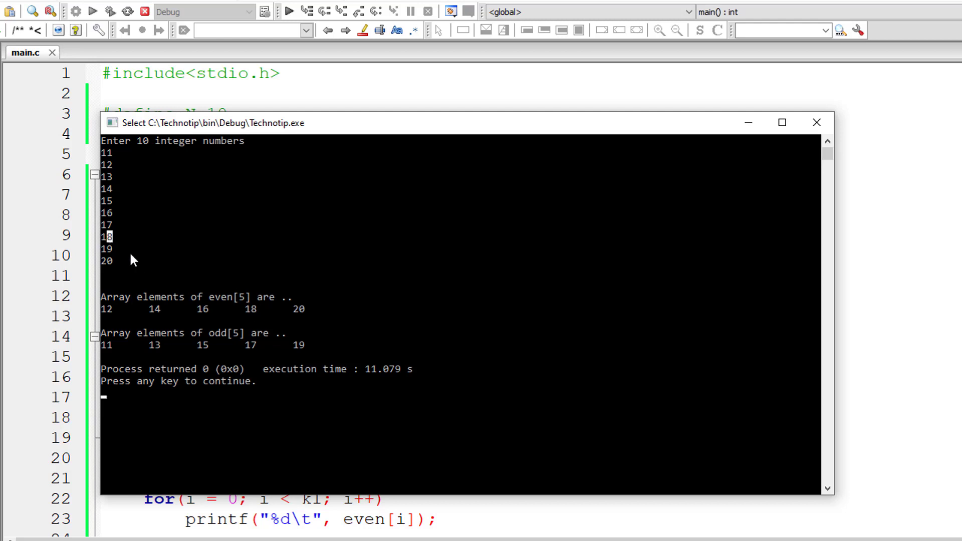
pyautogui.moveTo(108, 343)
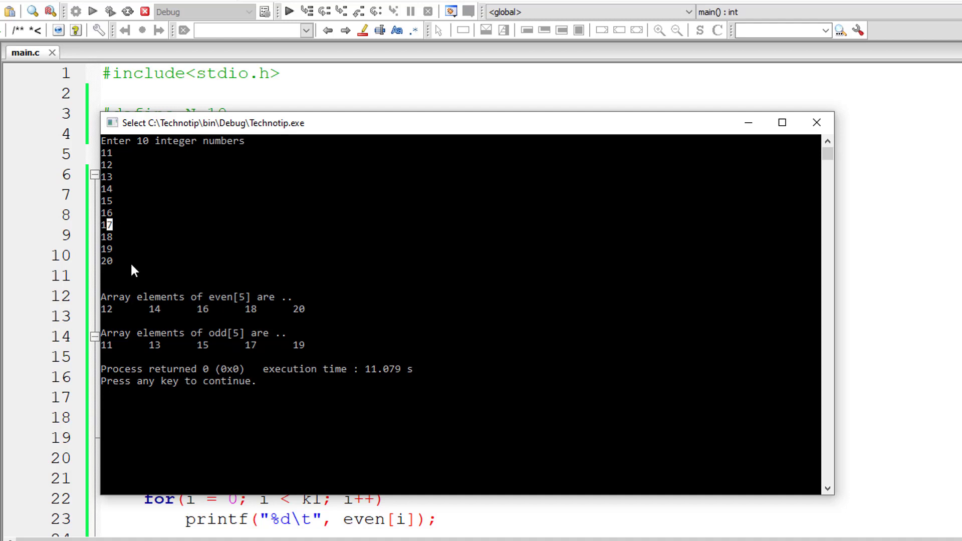
pyautogui.moveTo(318, 347)
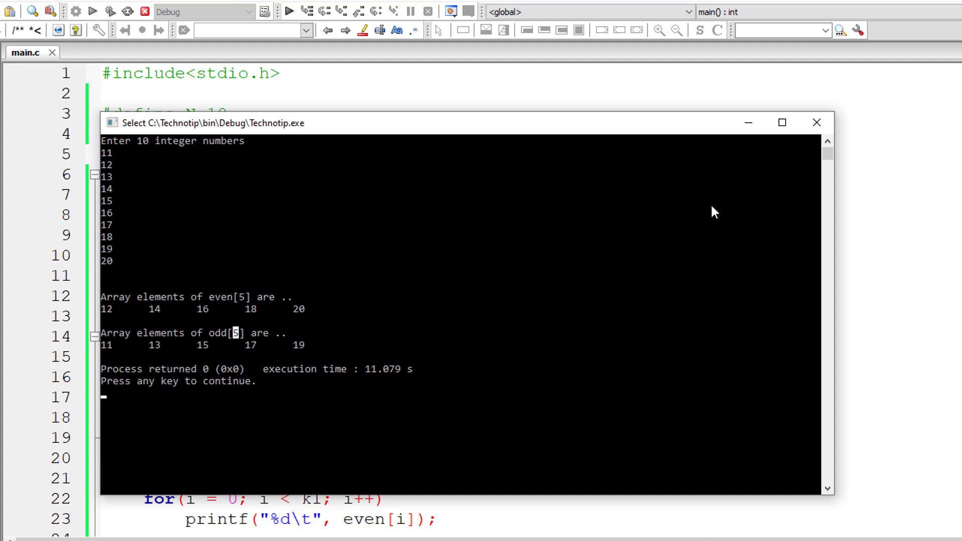
pyautogui.click(817, 122)
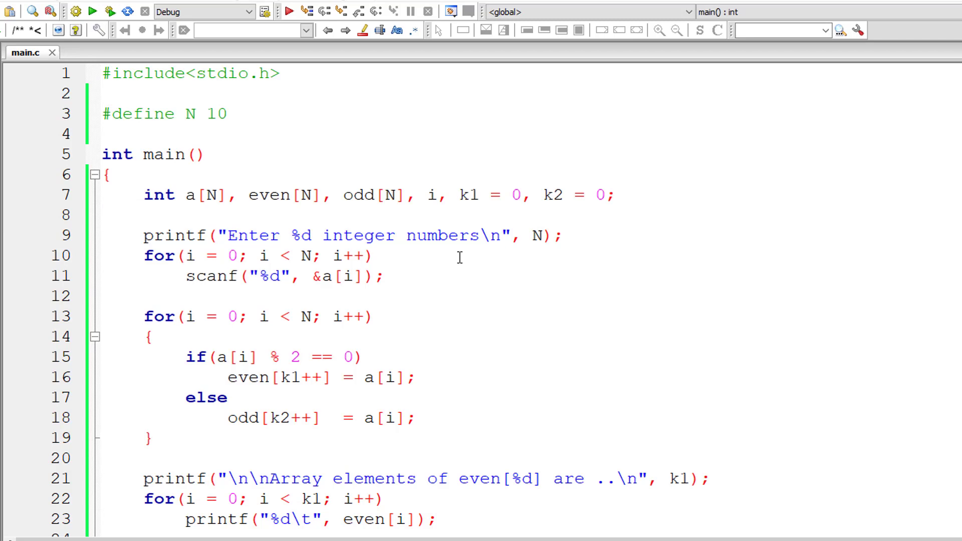
# Move the if/else check into the scanf loop right after reading a[i], remove the separate loop and save
pyautogui.scroll(-3)
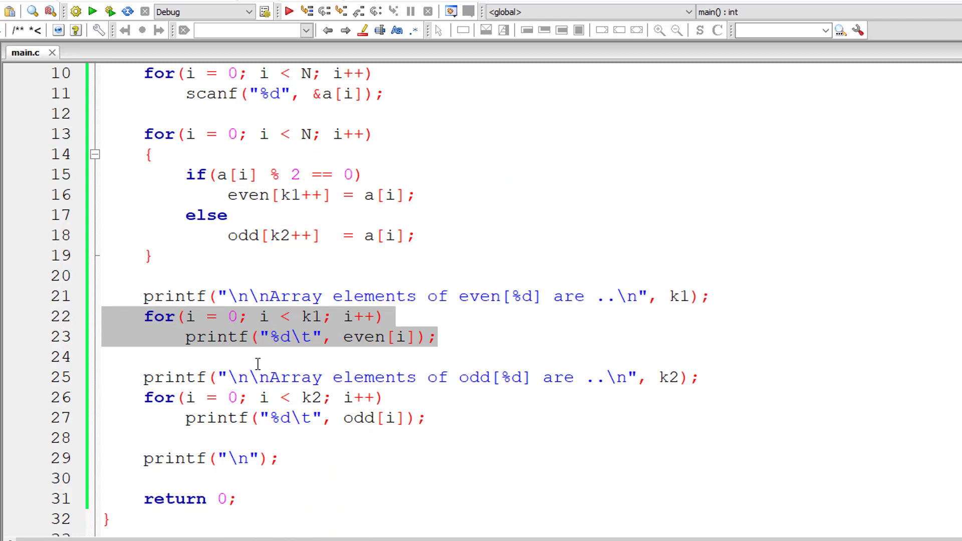
pyautogui.click(248, 397)
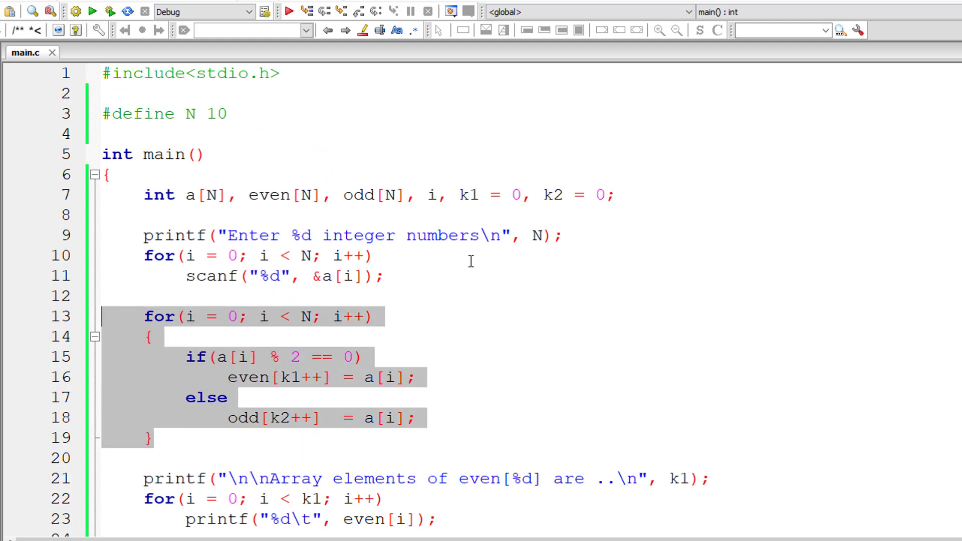
pyautogui.press('Enter')
pyautogui.write('{')
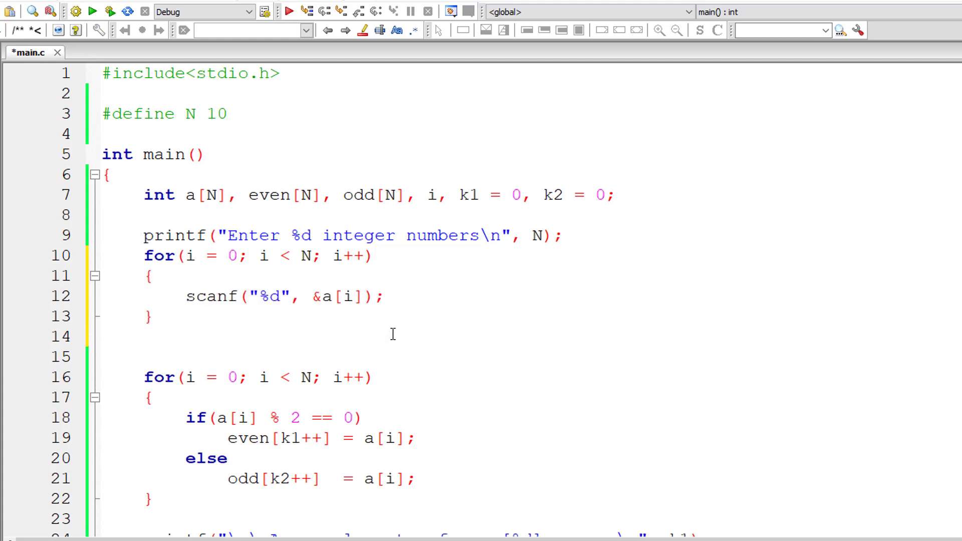
pyautogui.scroll(-3)
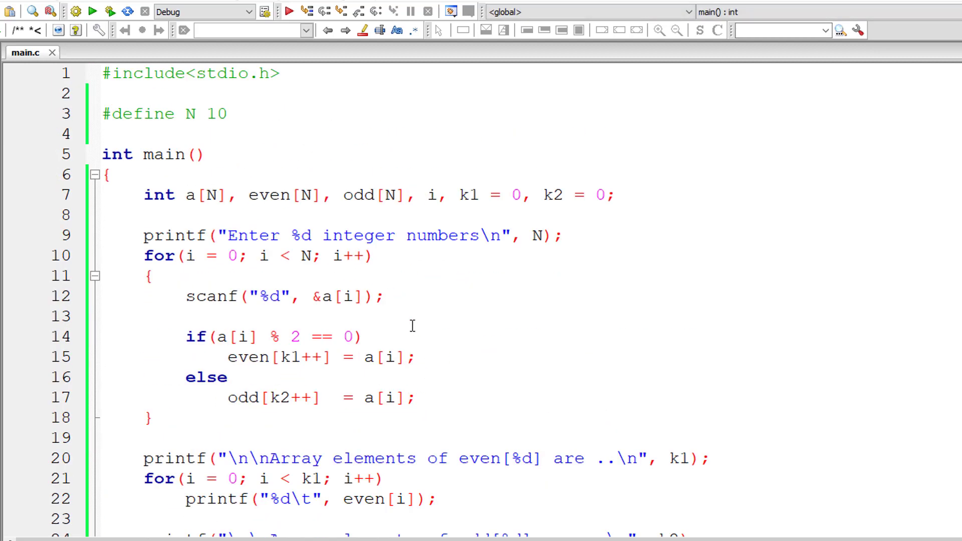
pyautogui.moveTo(247, 219)
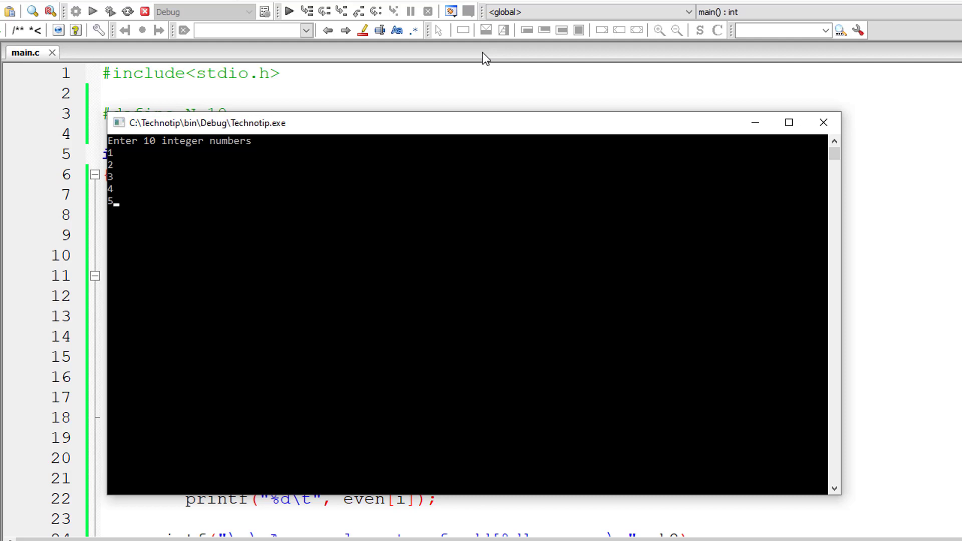
# Run on 1–6, 11, 13, 15, 16, check the even[4] and odd[6] output, and close the console
pyautogui.write('6')
pyautogui.write('15')
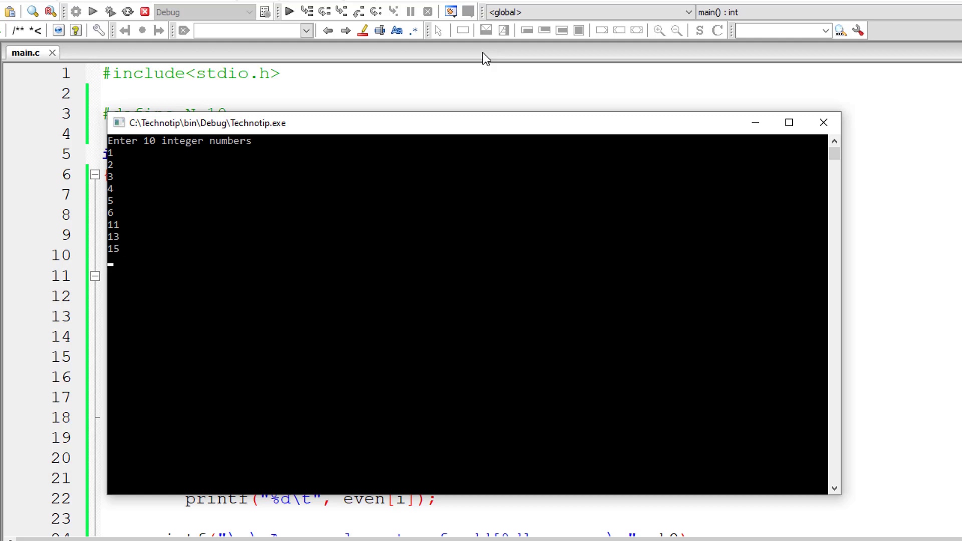
pyautogui.write('16')
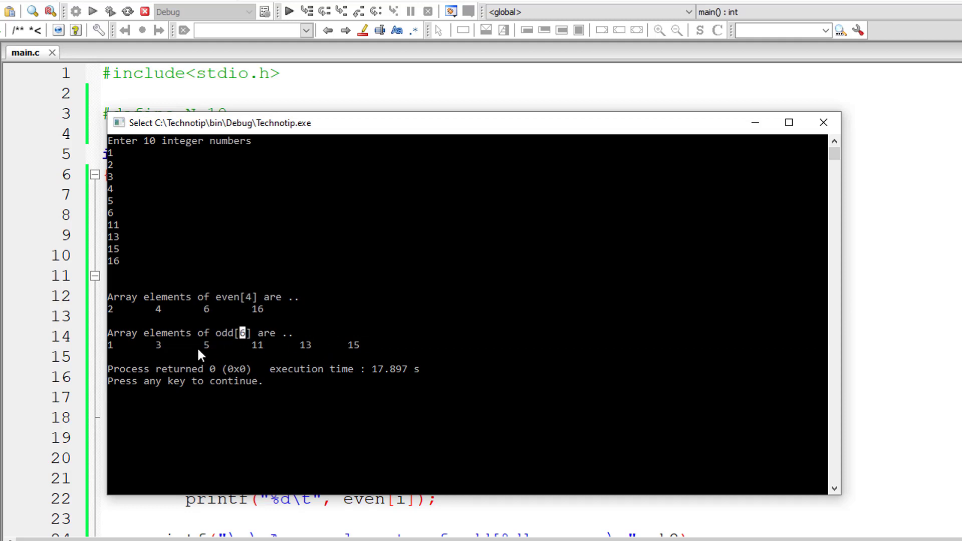
pyautogui.moveTo(247, 302)
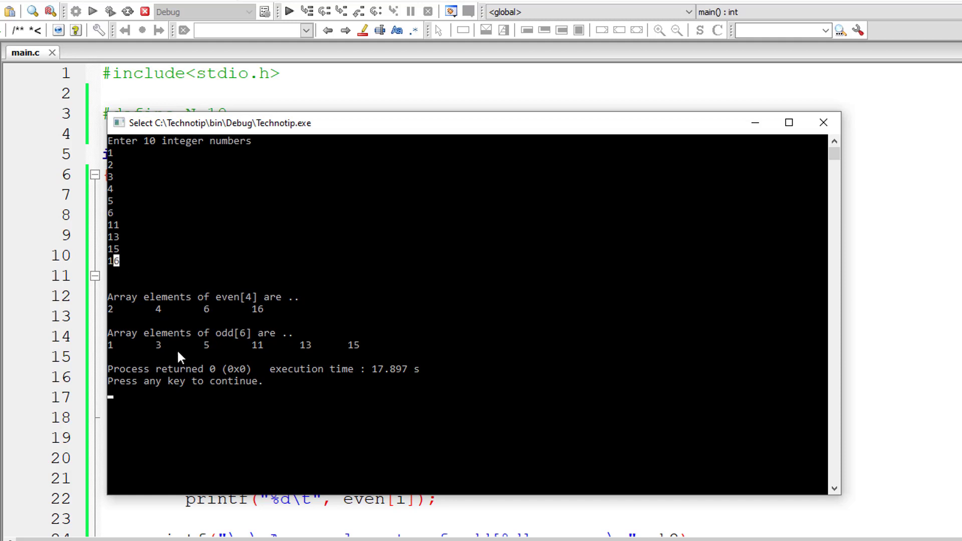
pyautogui.moveTo(116, 294)
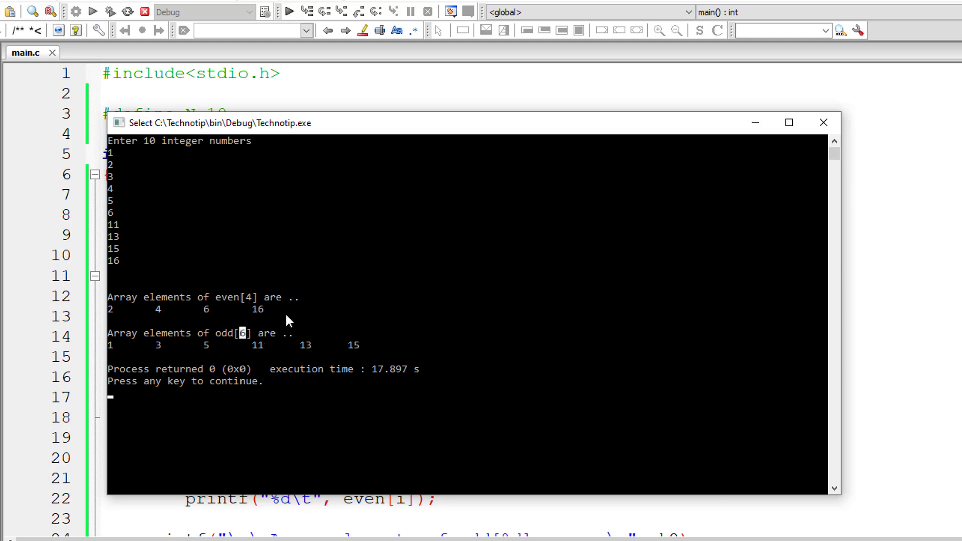
pyautogui.click(824, 122)
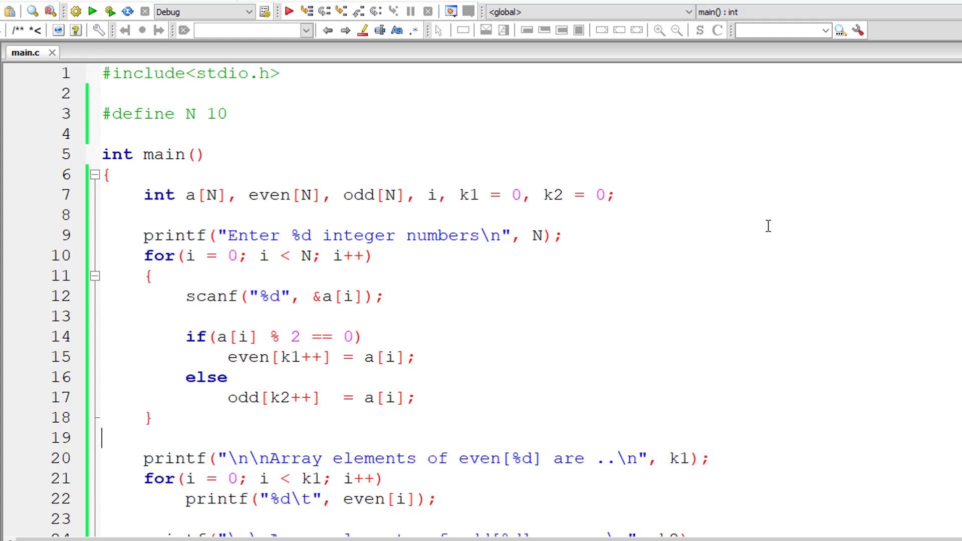